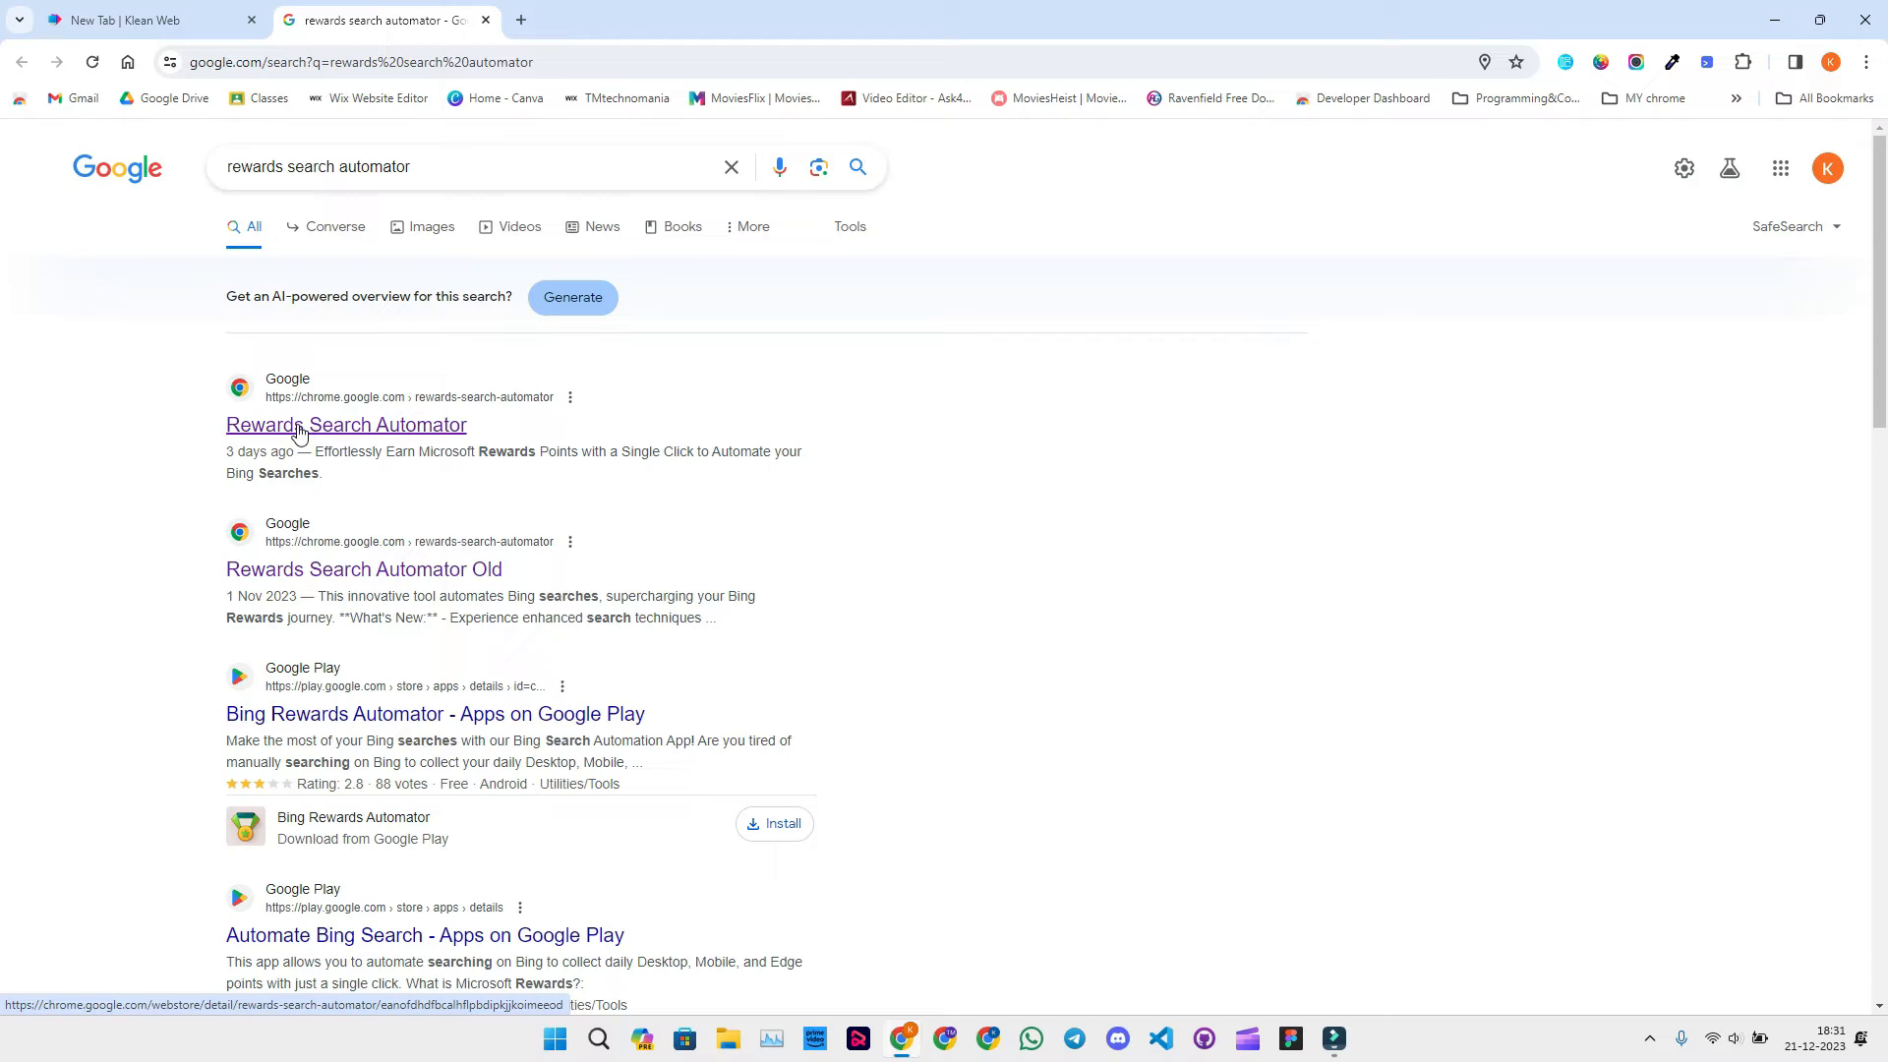
Add the Rewards Search Automator extension to Chrome from its Web Store listing and confirm the install.
click(346, 425)
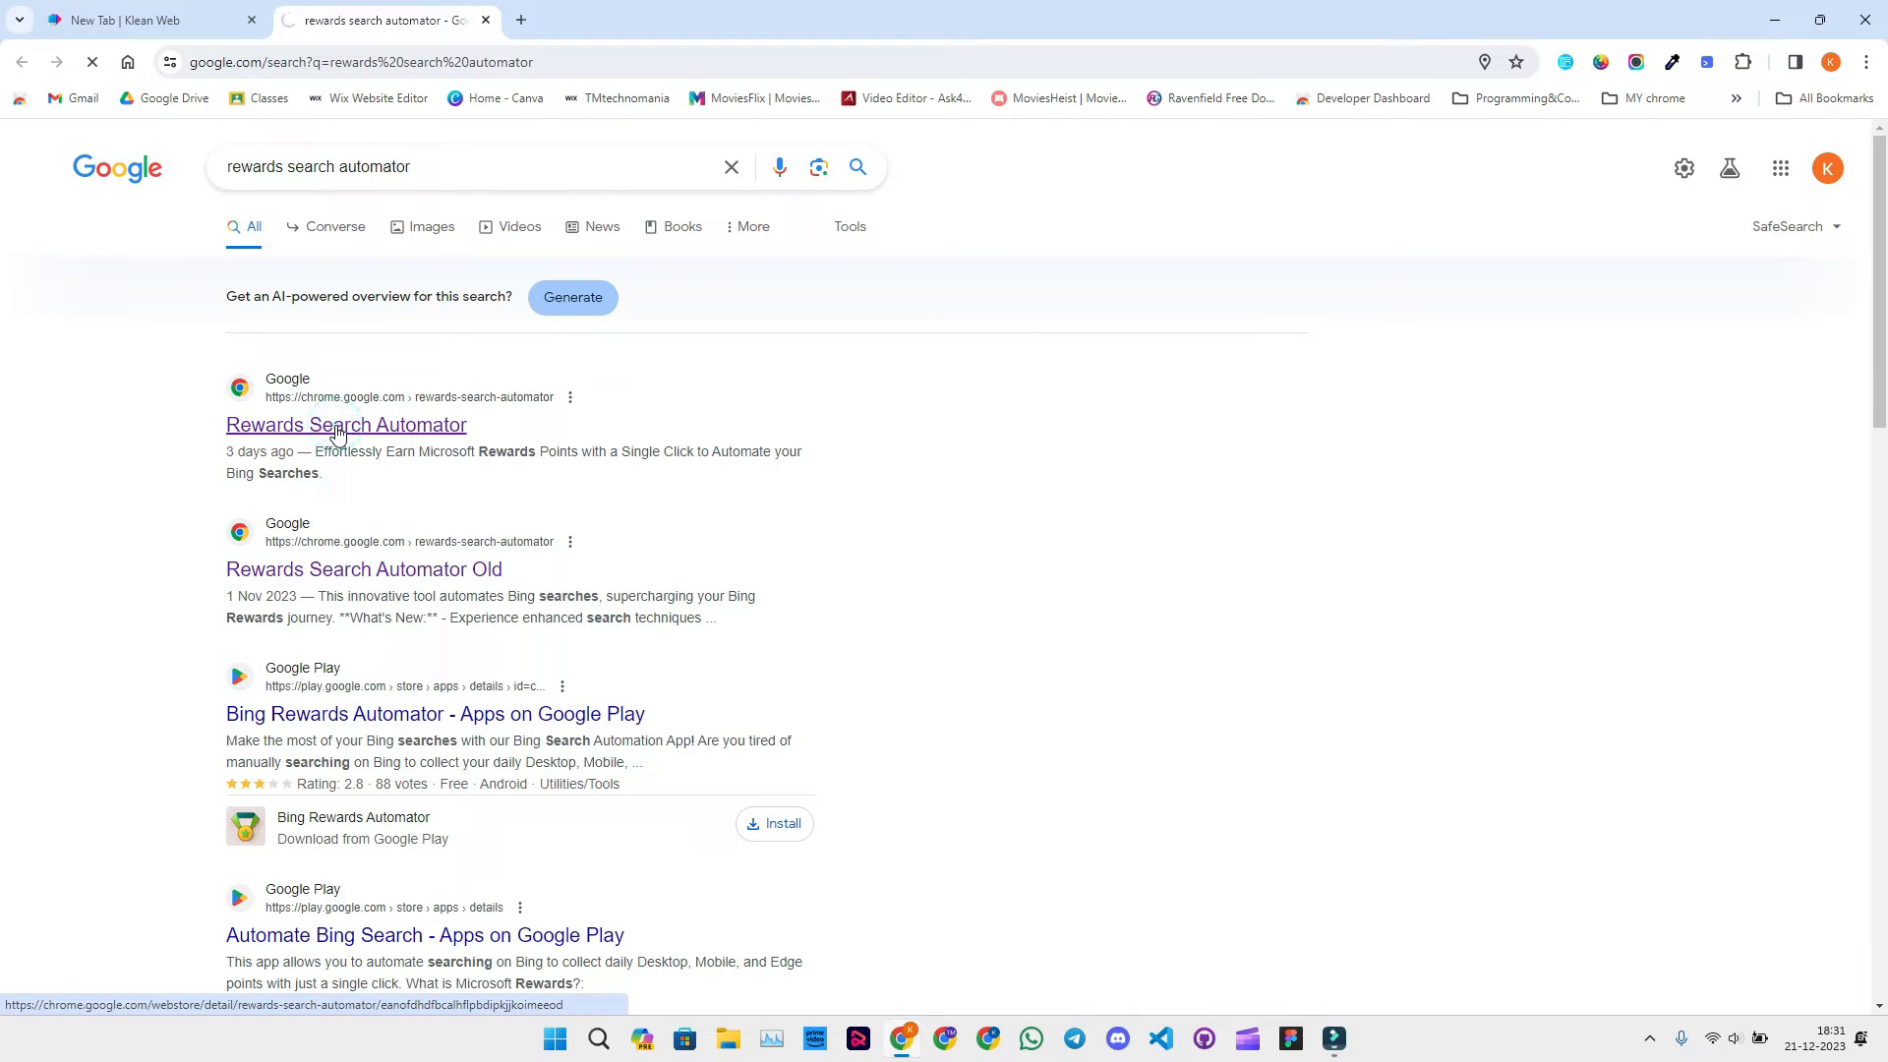
click(346, 425)
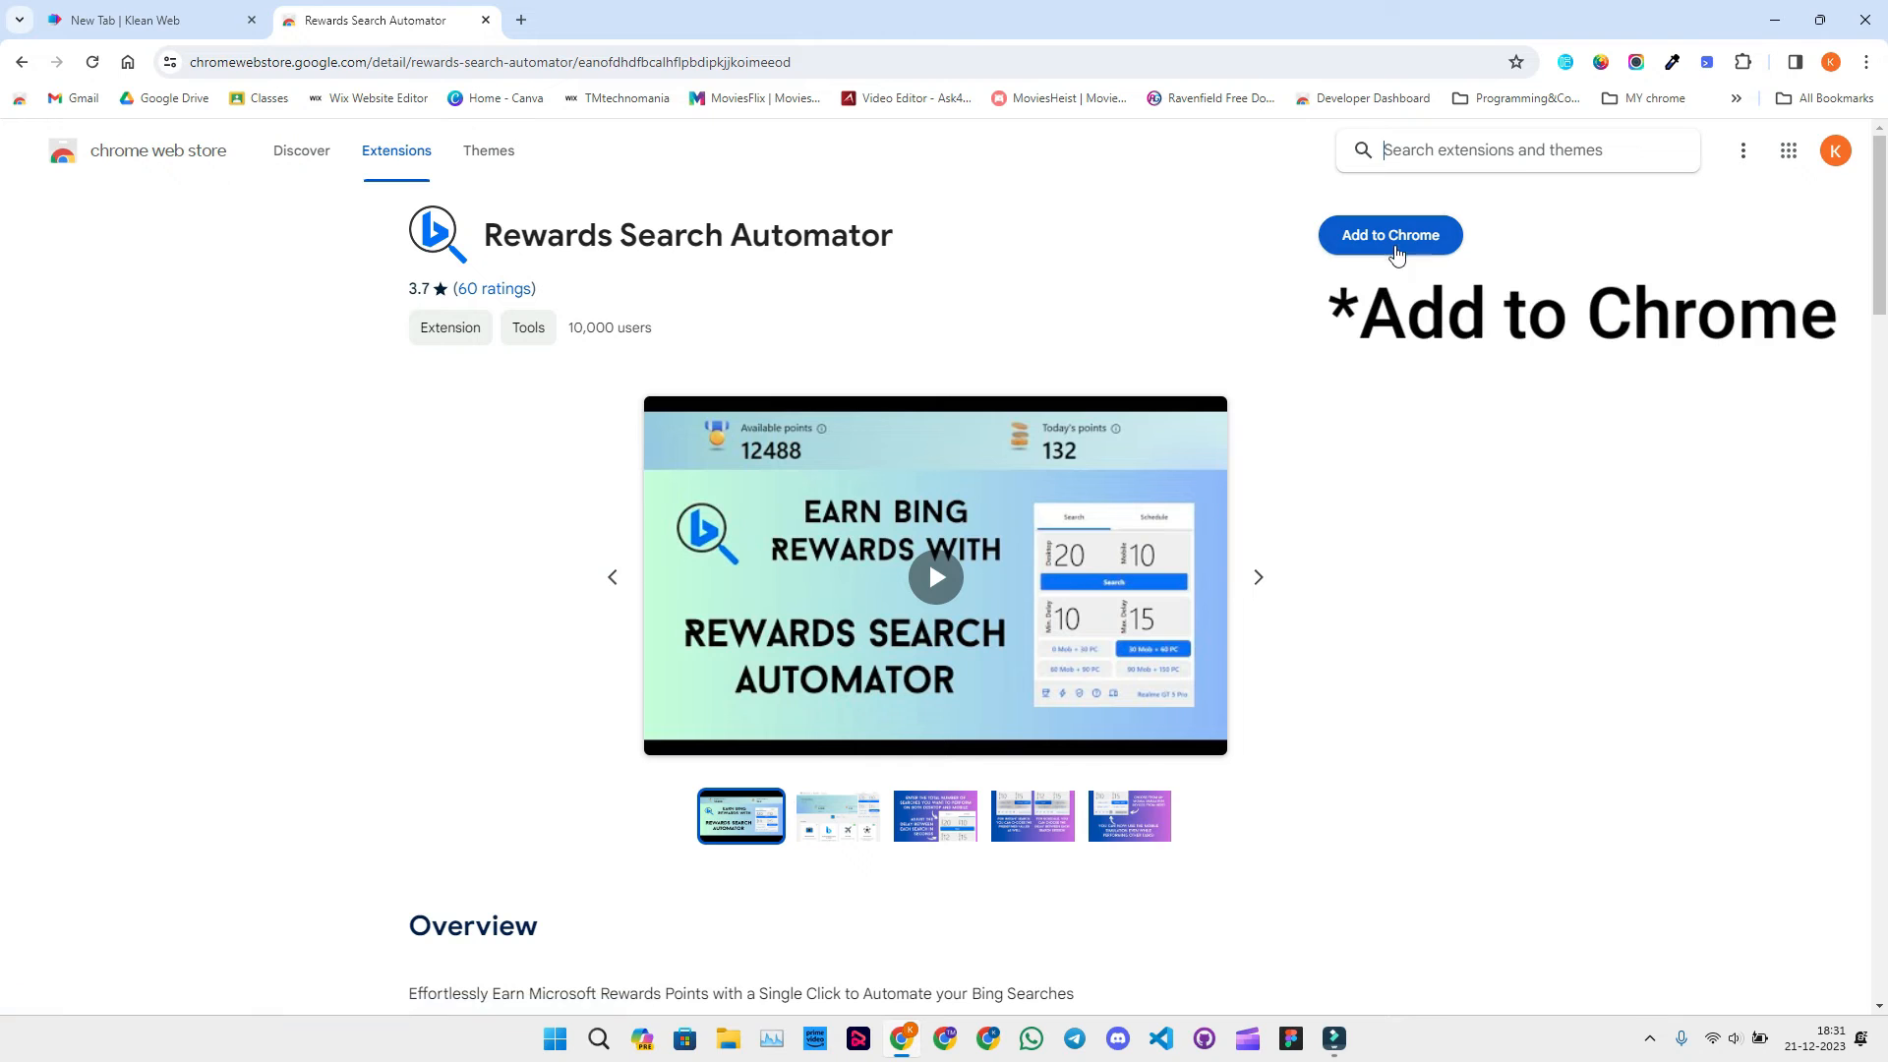
click(1389, 234)
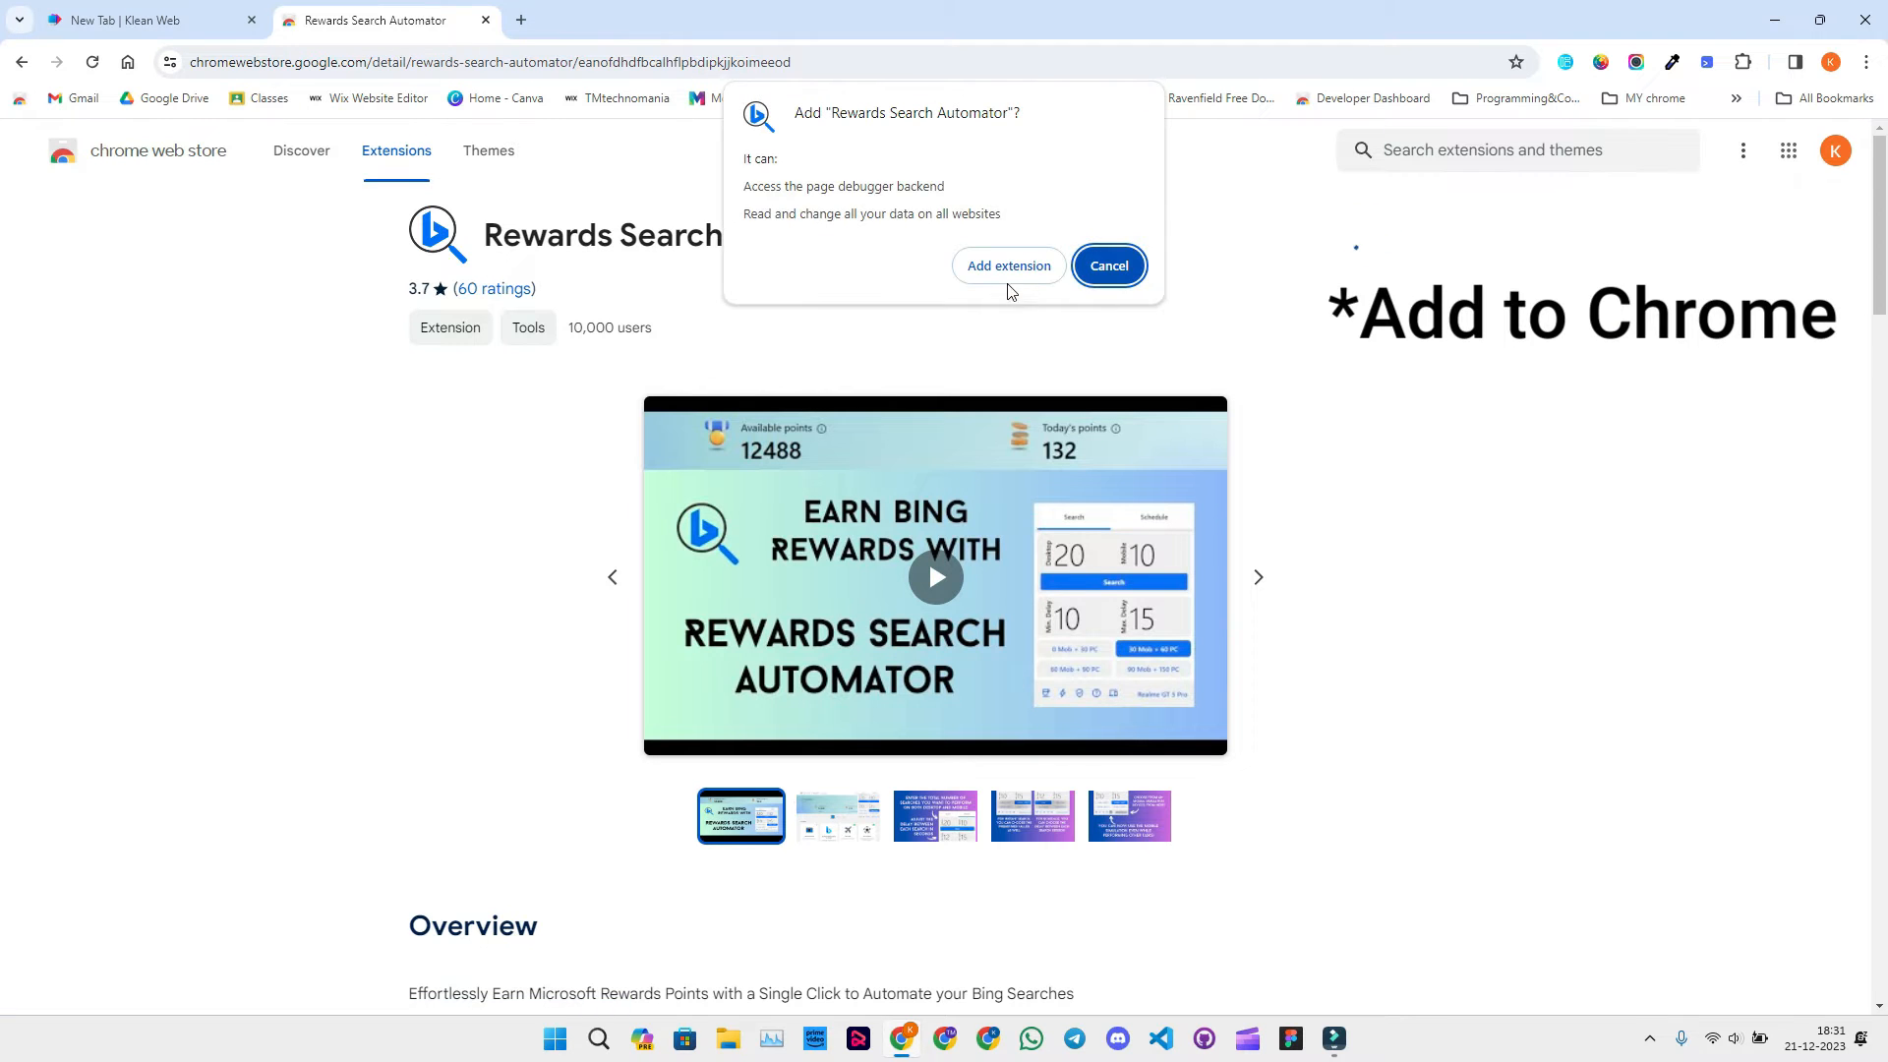
click(1007, 265)
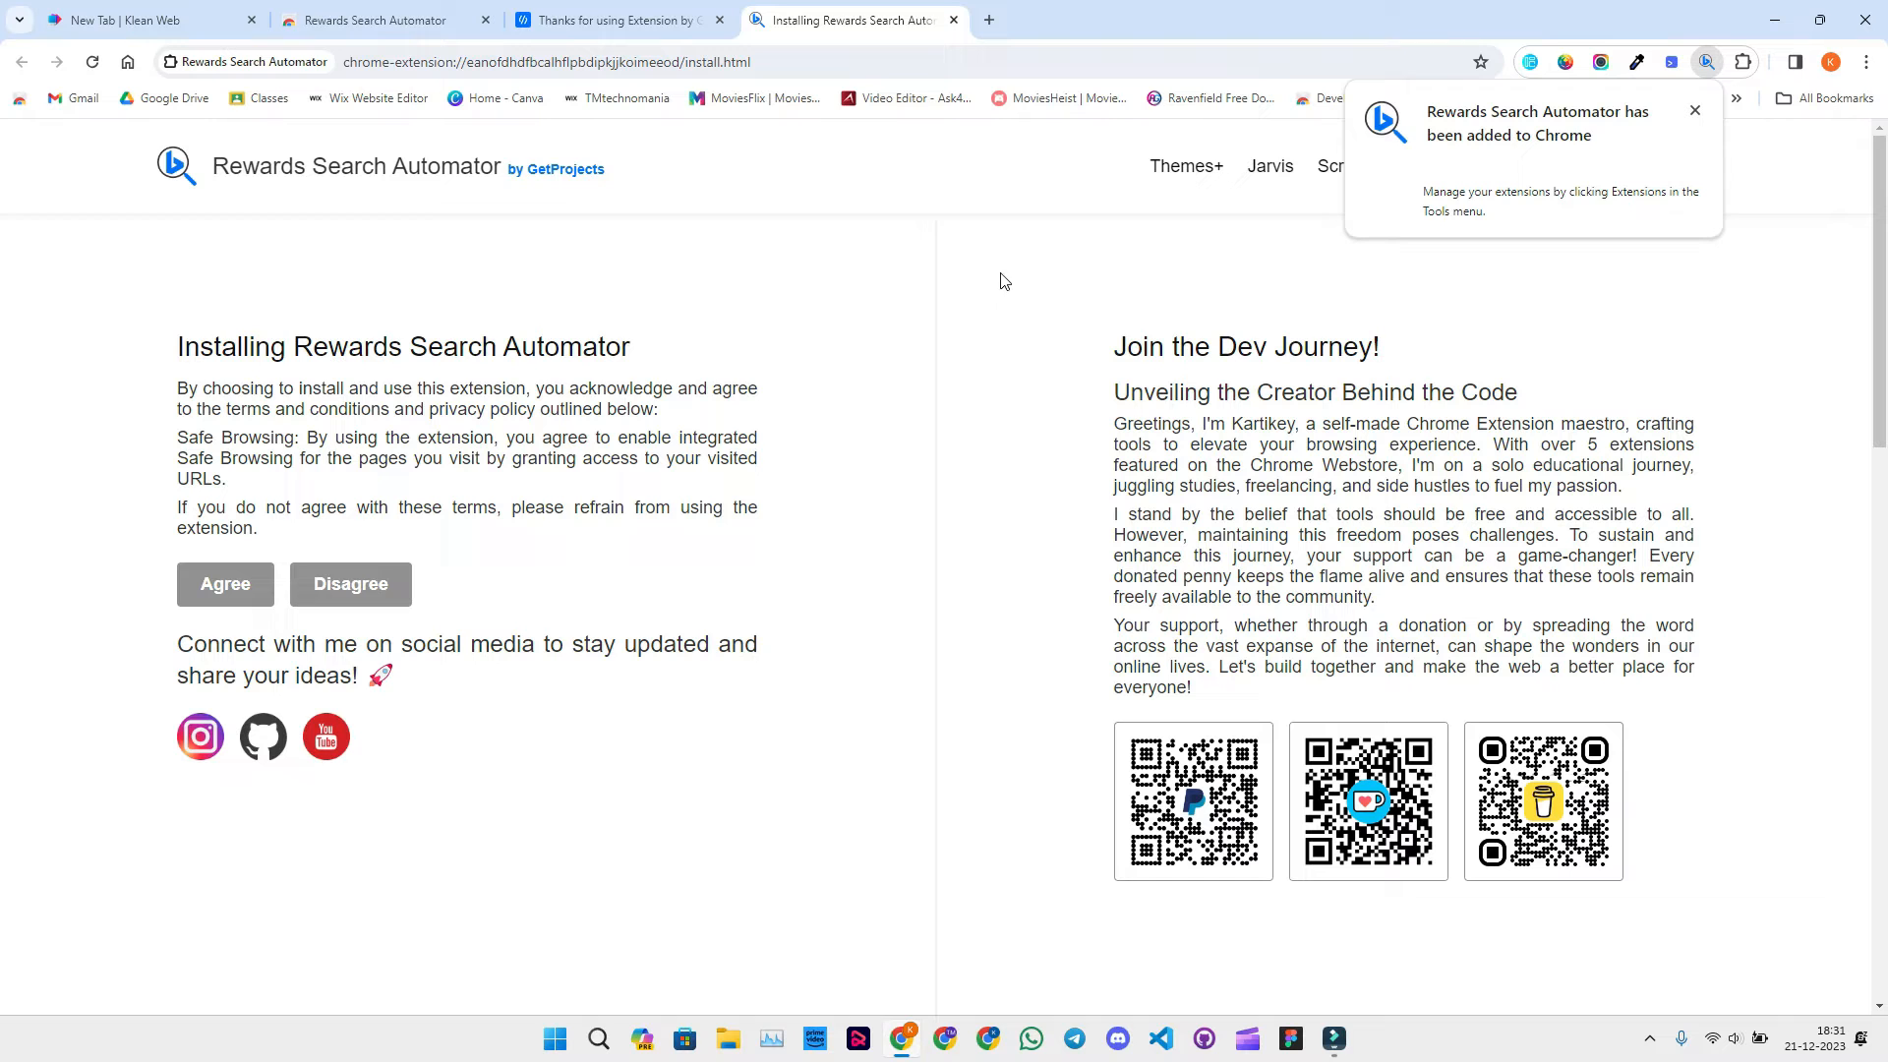
Agree to the extension's terms and close the install pages, returning to the New Tab.
click(224, 584)
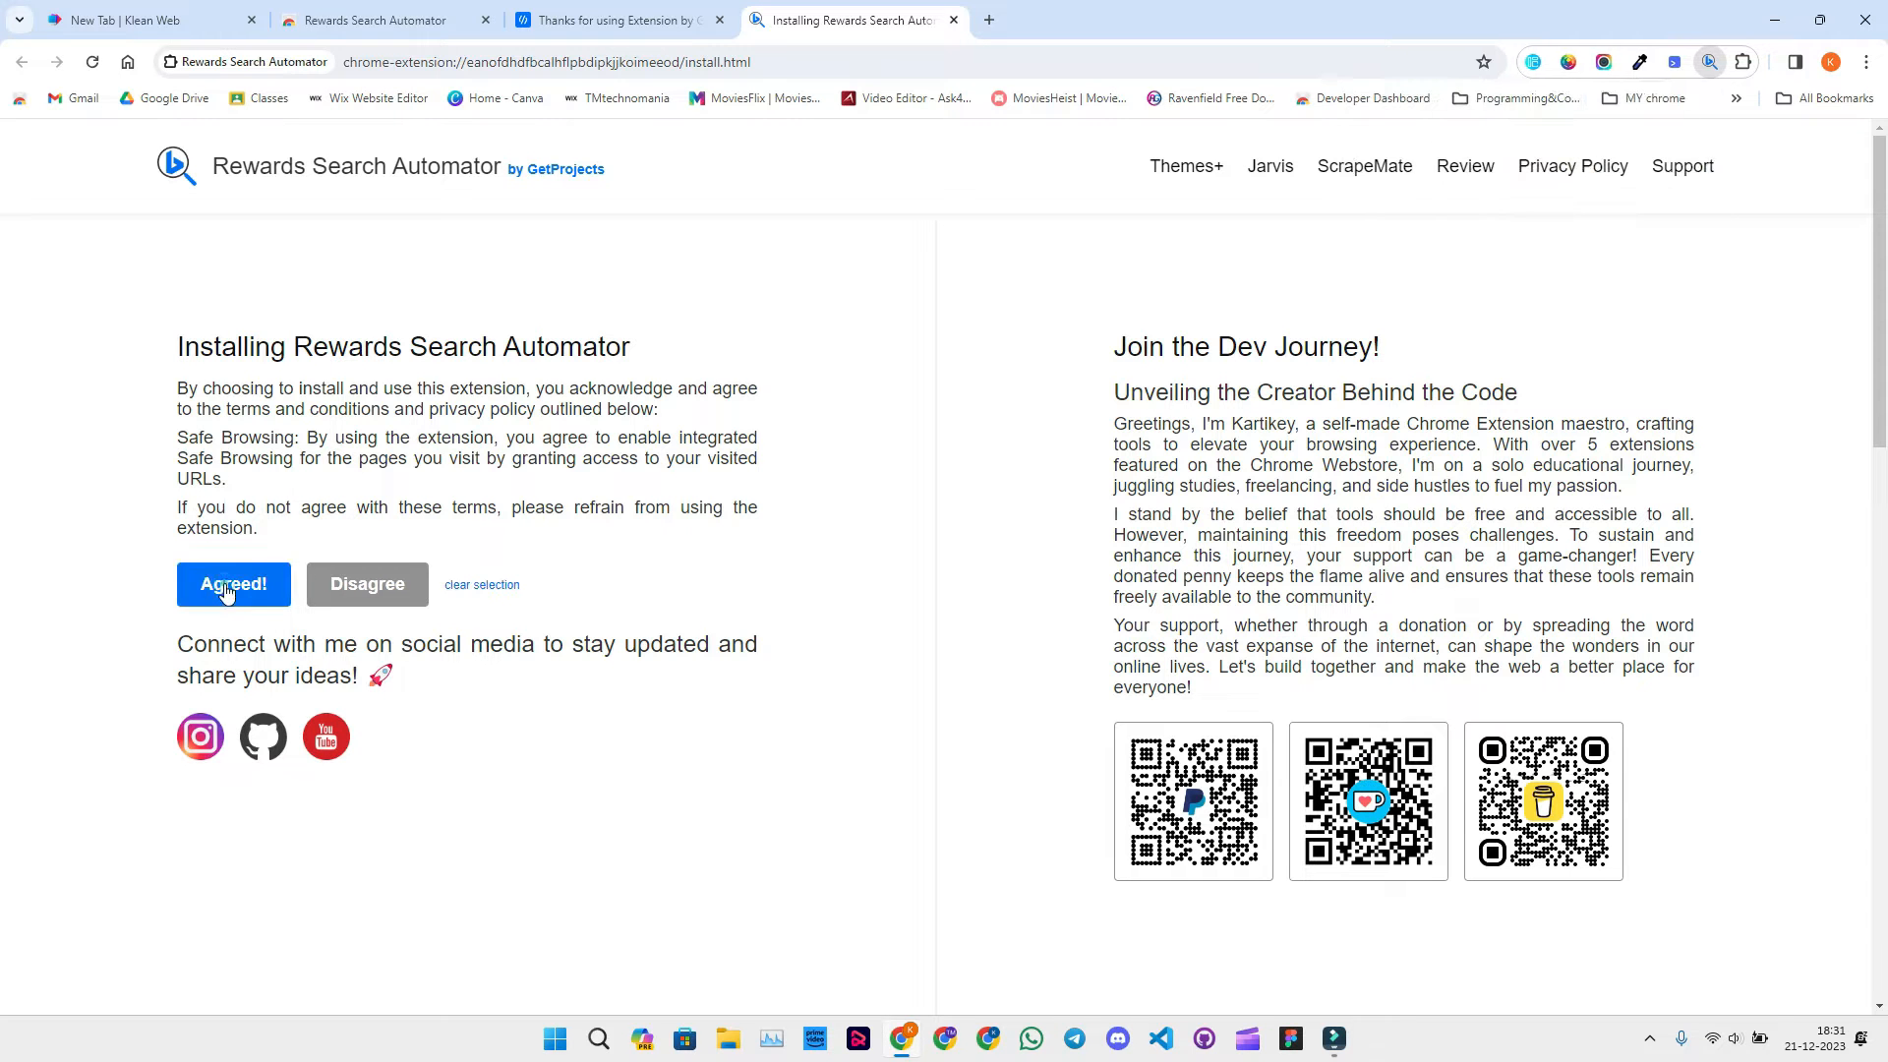
click(232, 584)
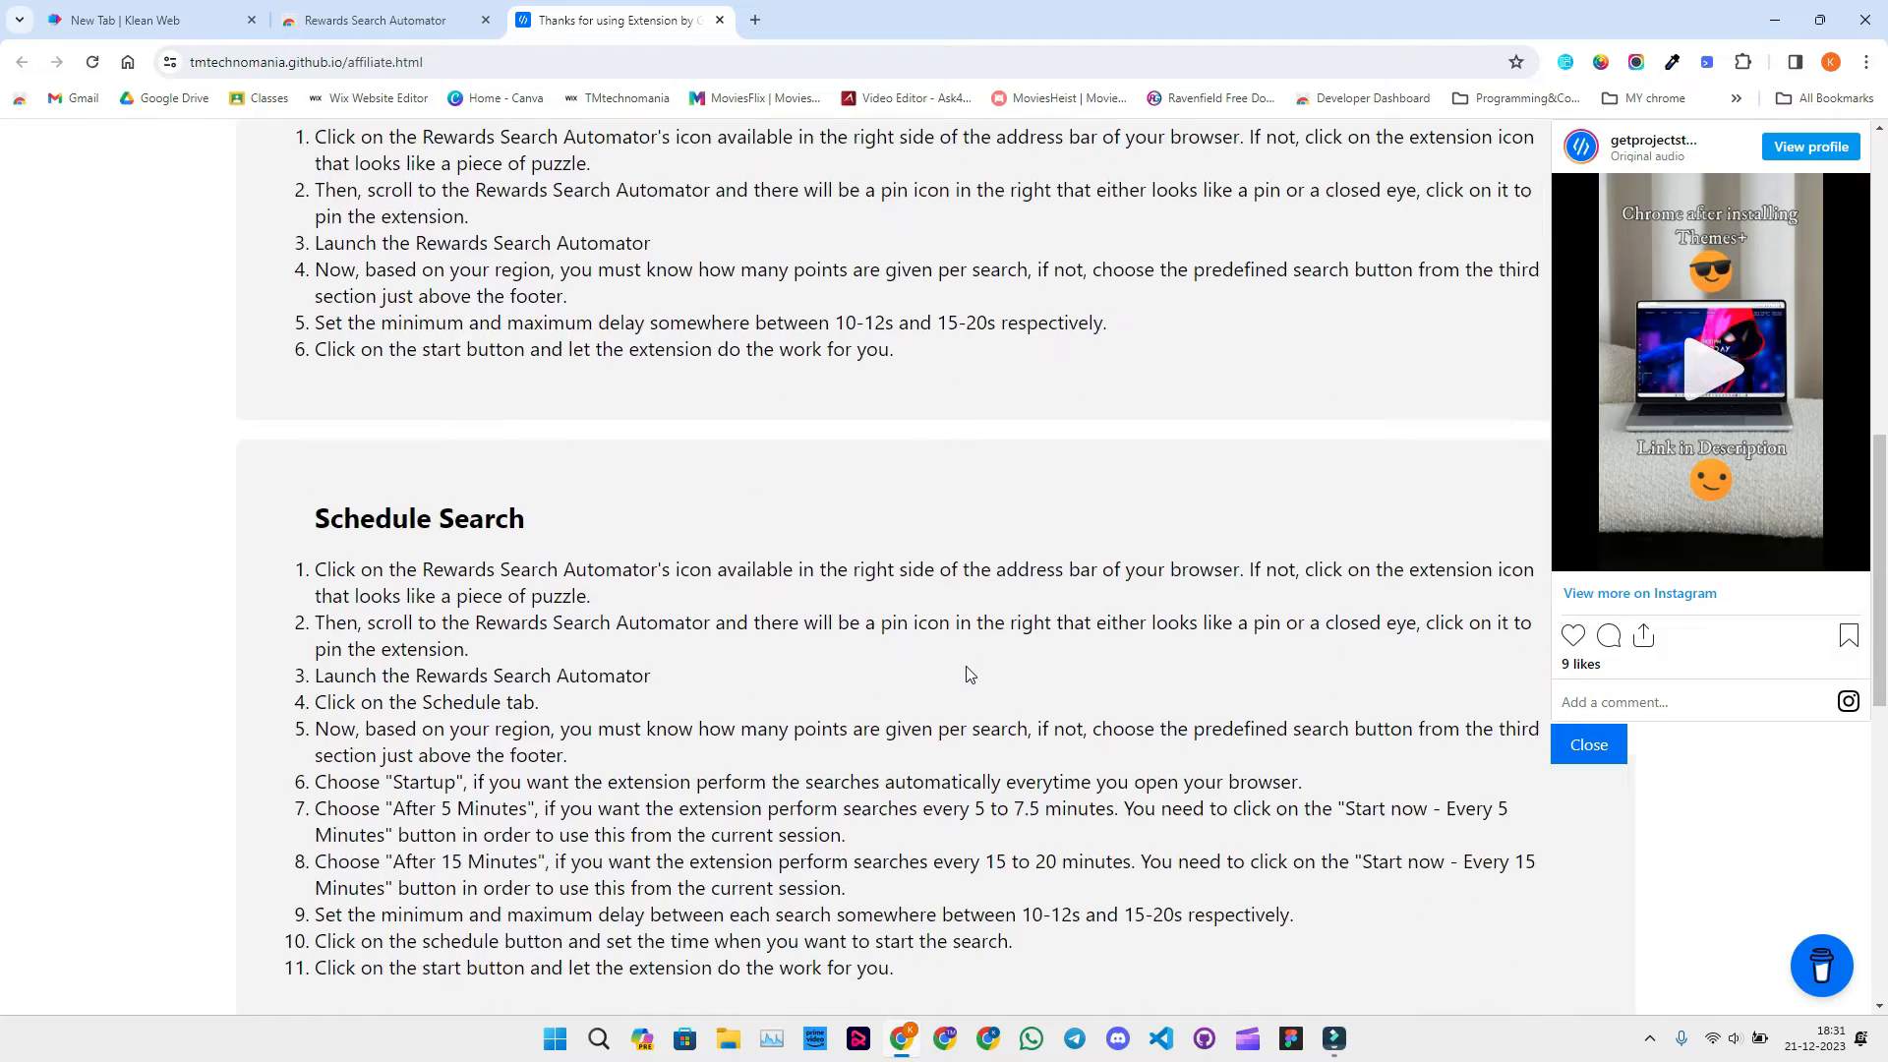
scroll(down, 3)
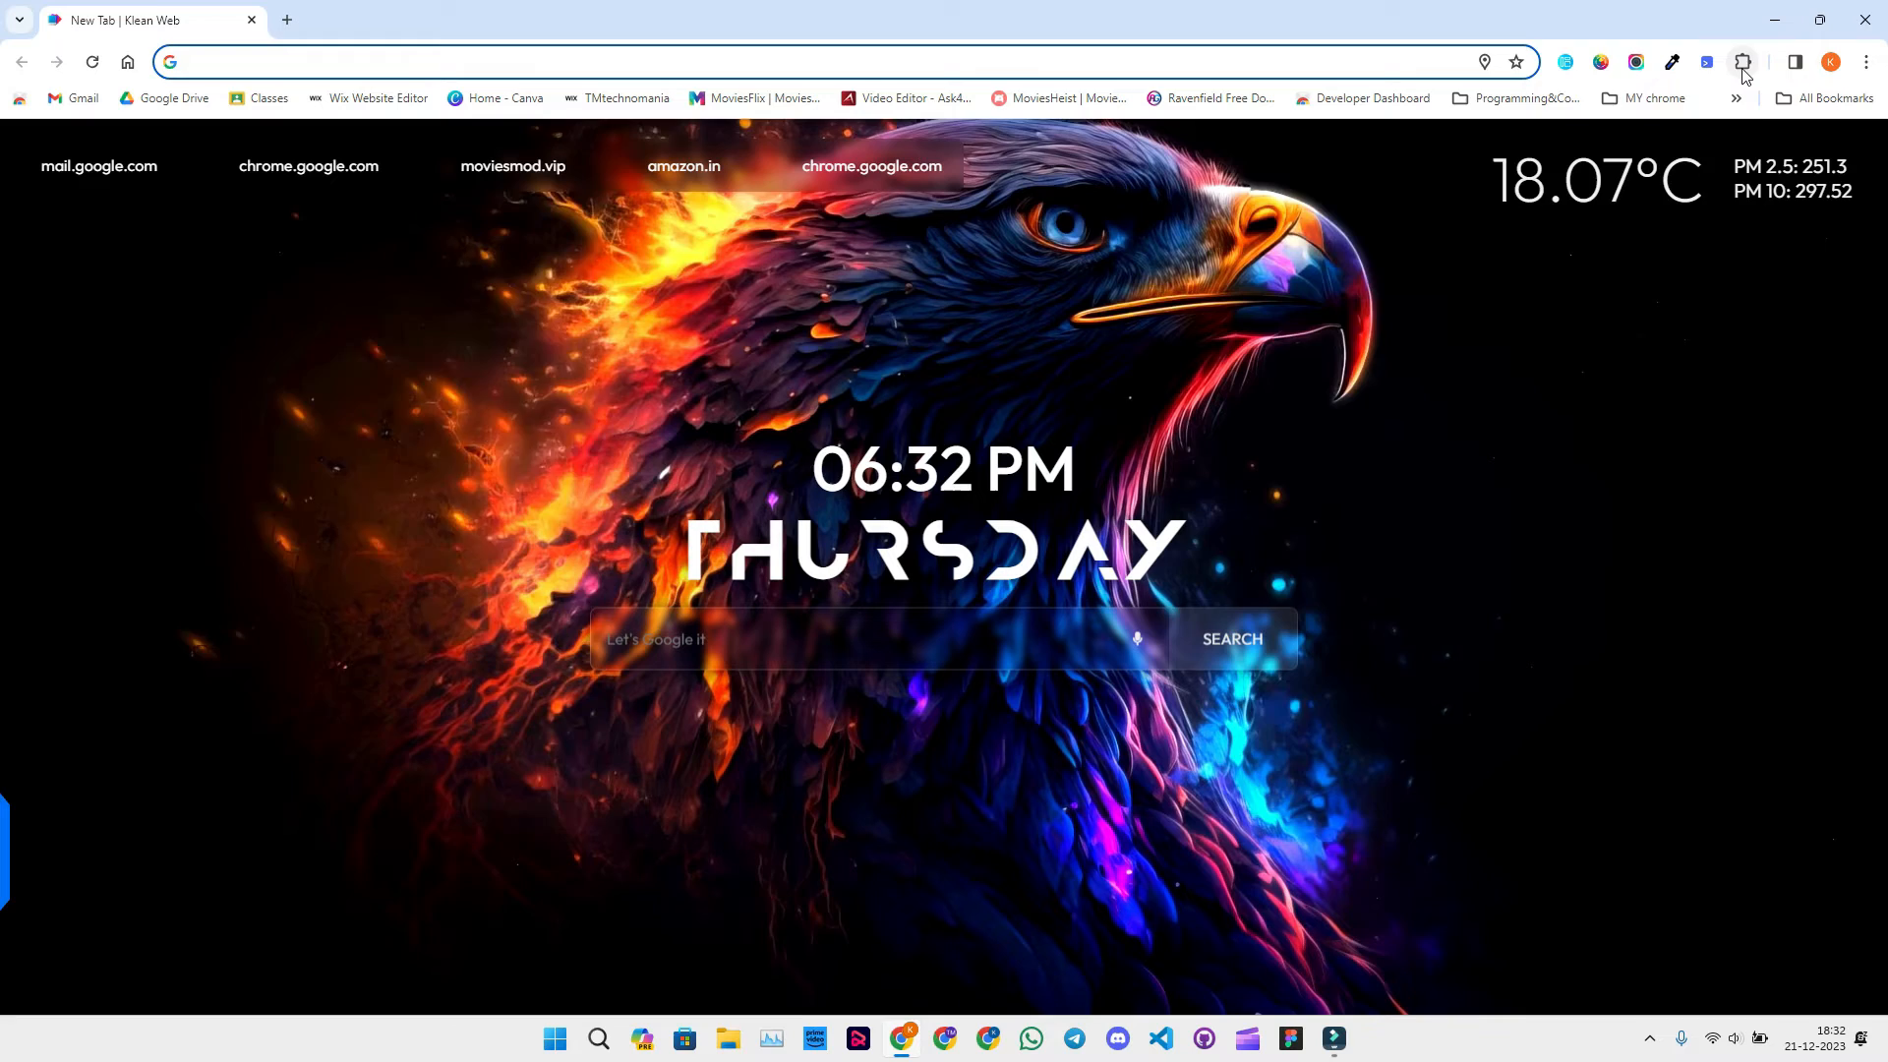
Launch the Rewards Search Automator panel from the Extensions menu and try the delay field and 60 mobile + 90 PC preset.
click(1740, 61)
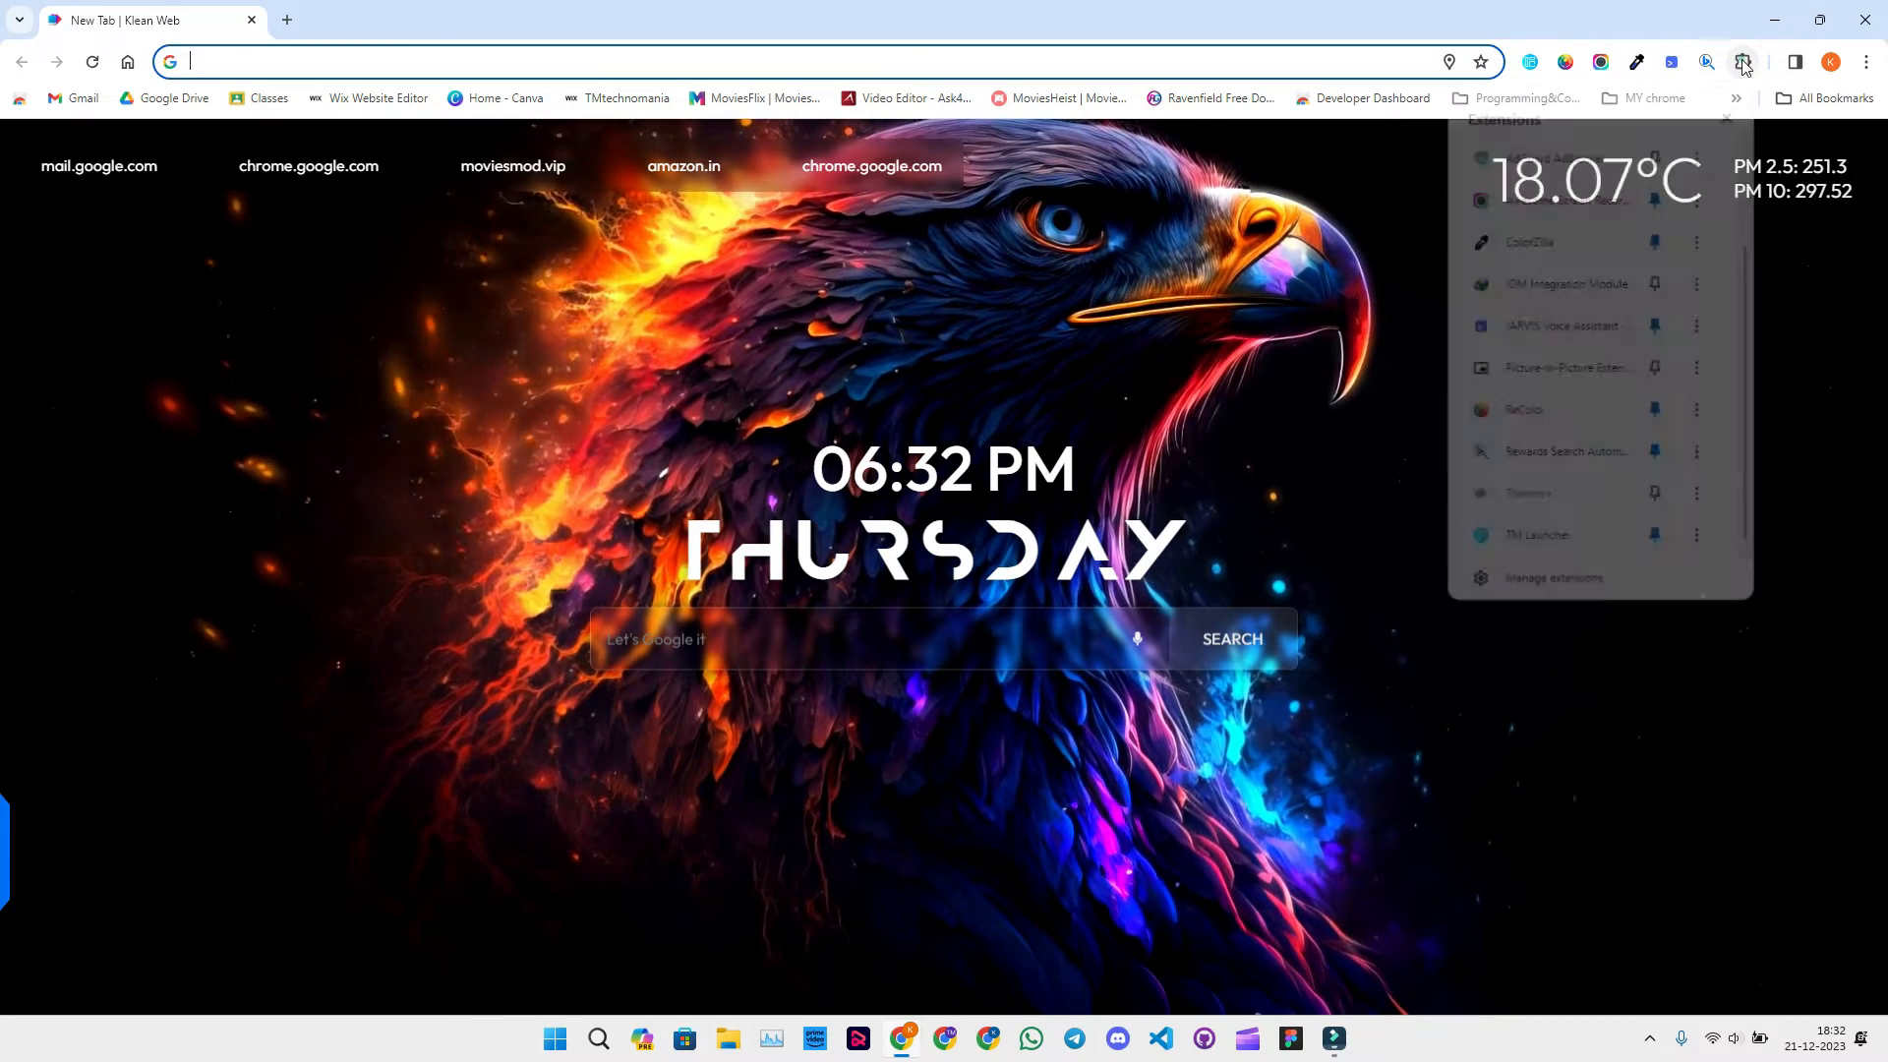
click(1705, 61)
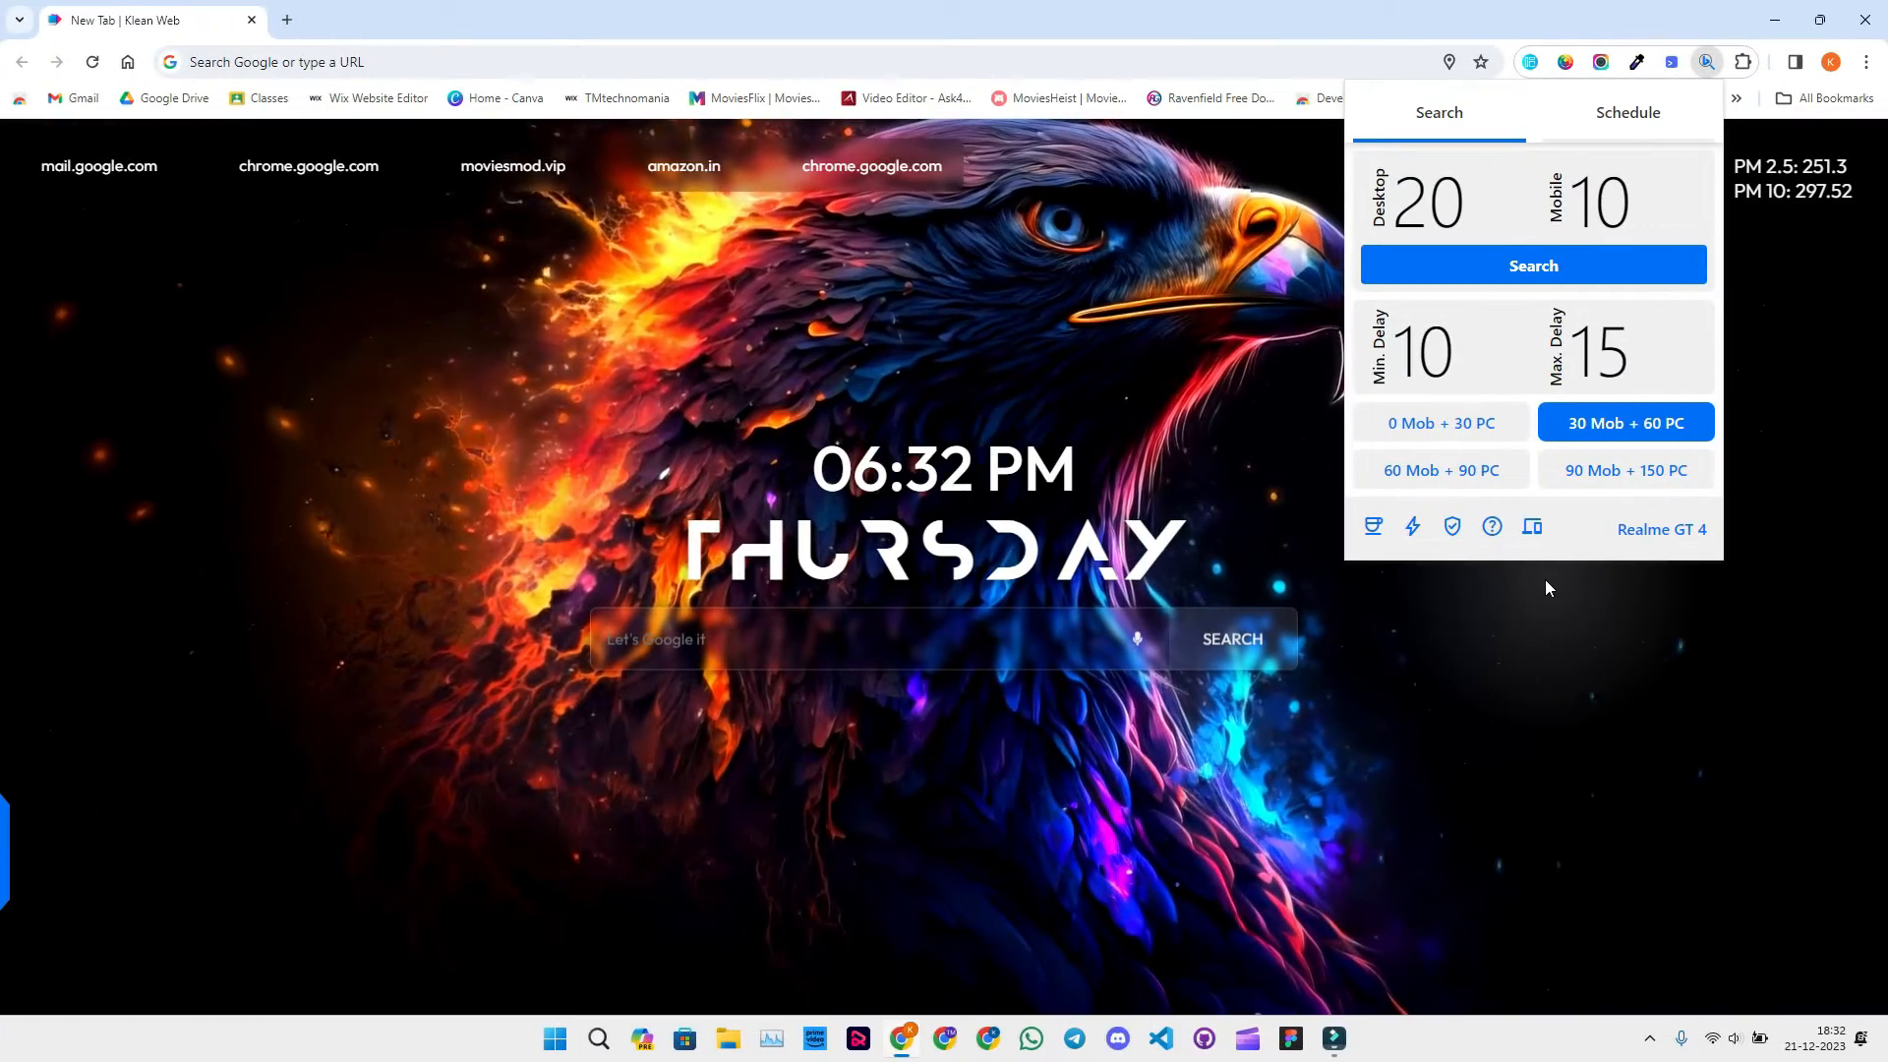
click(1428, 350)
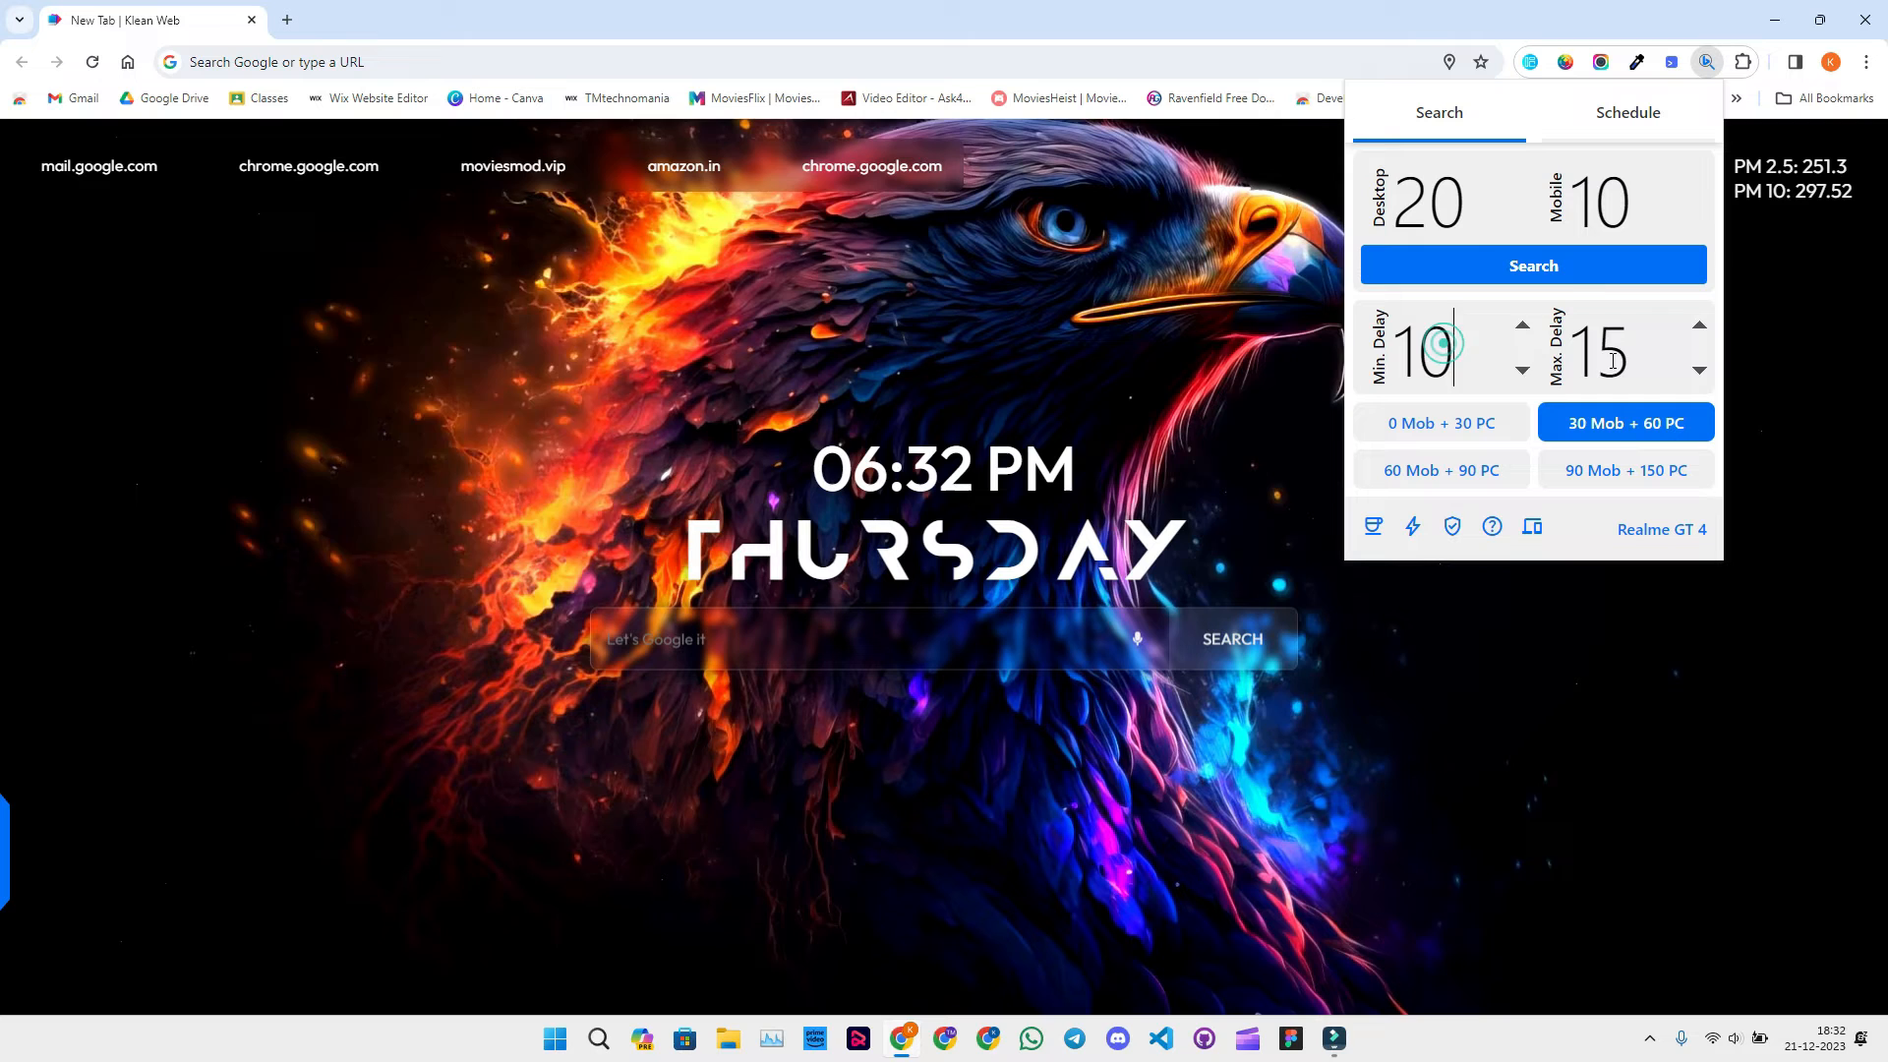
click(1439, 470)
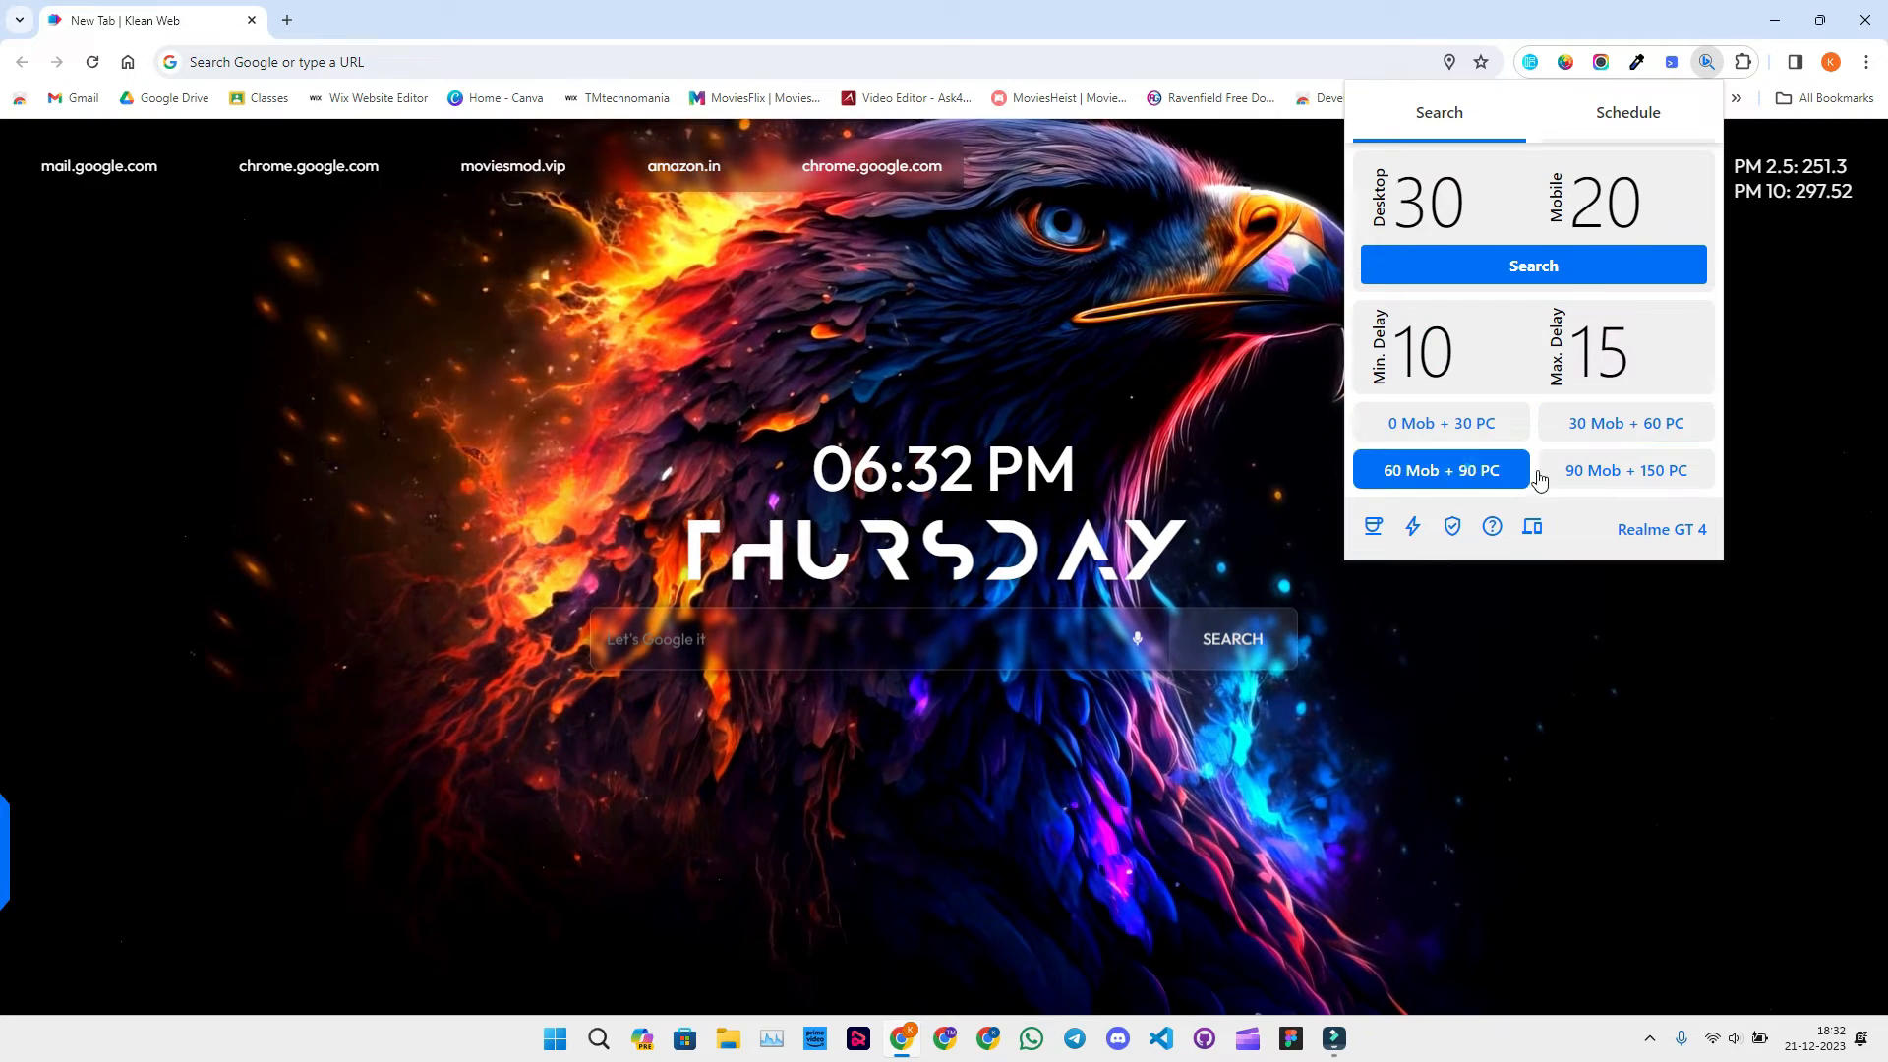
Check the Schedule options and maximum delay, then return to the Search settings with 20 desktop and 10 mobile searches.
click(1626, 113)
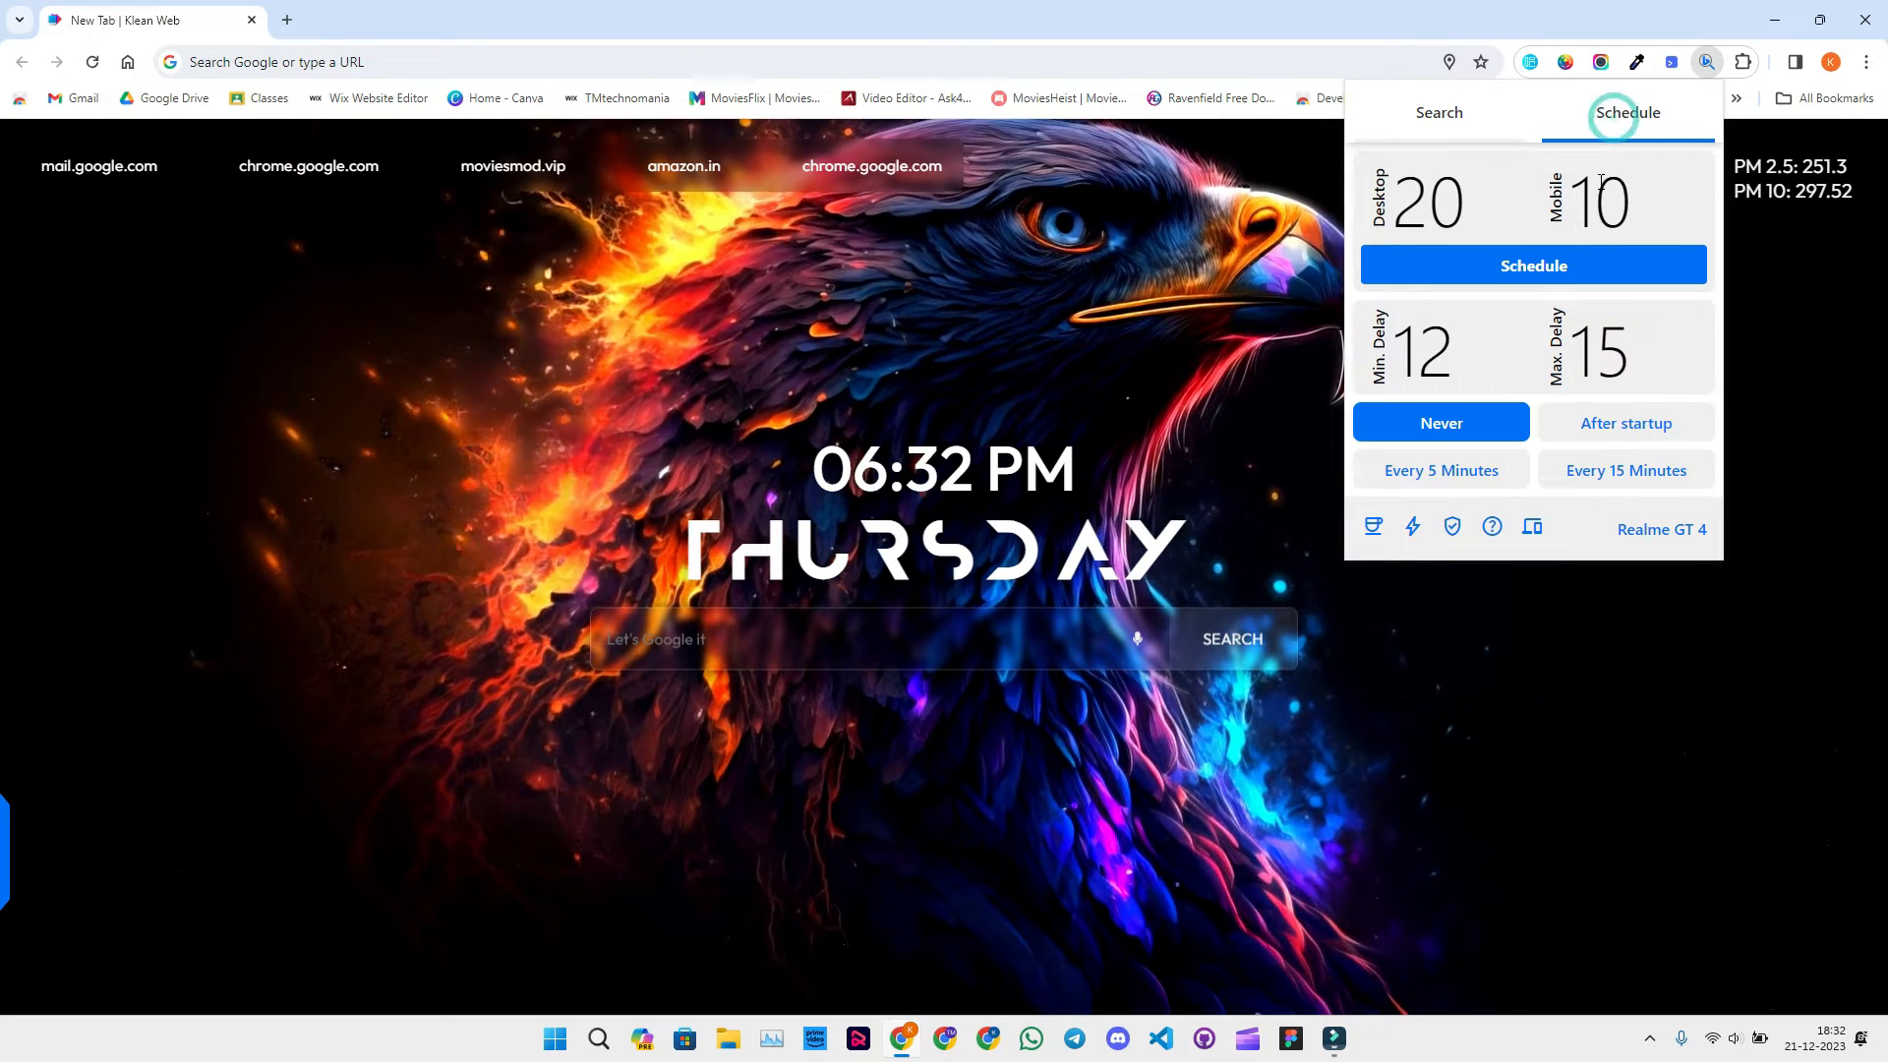
click(1597, 350)
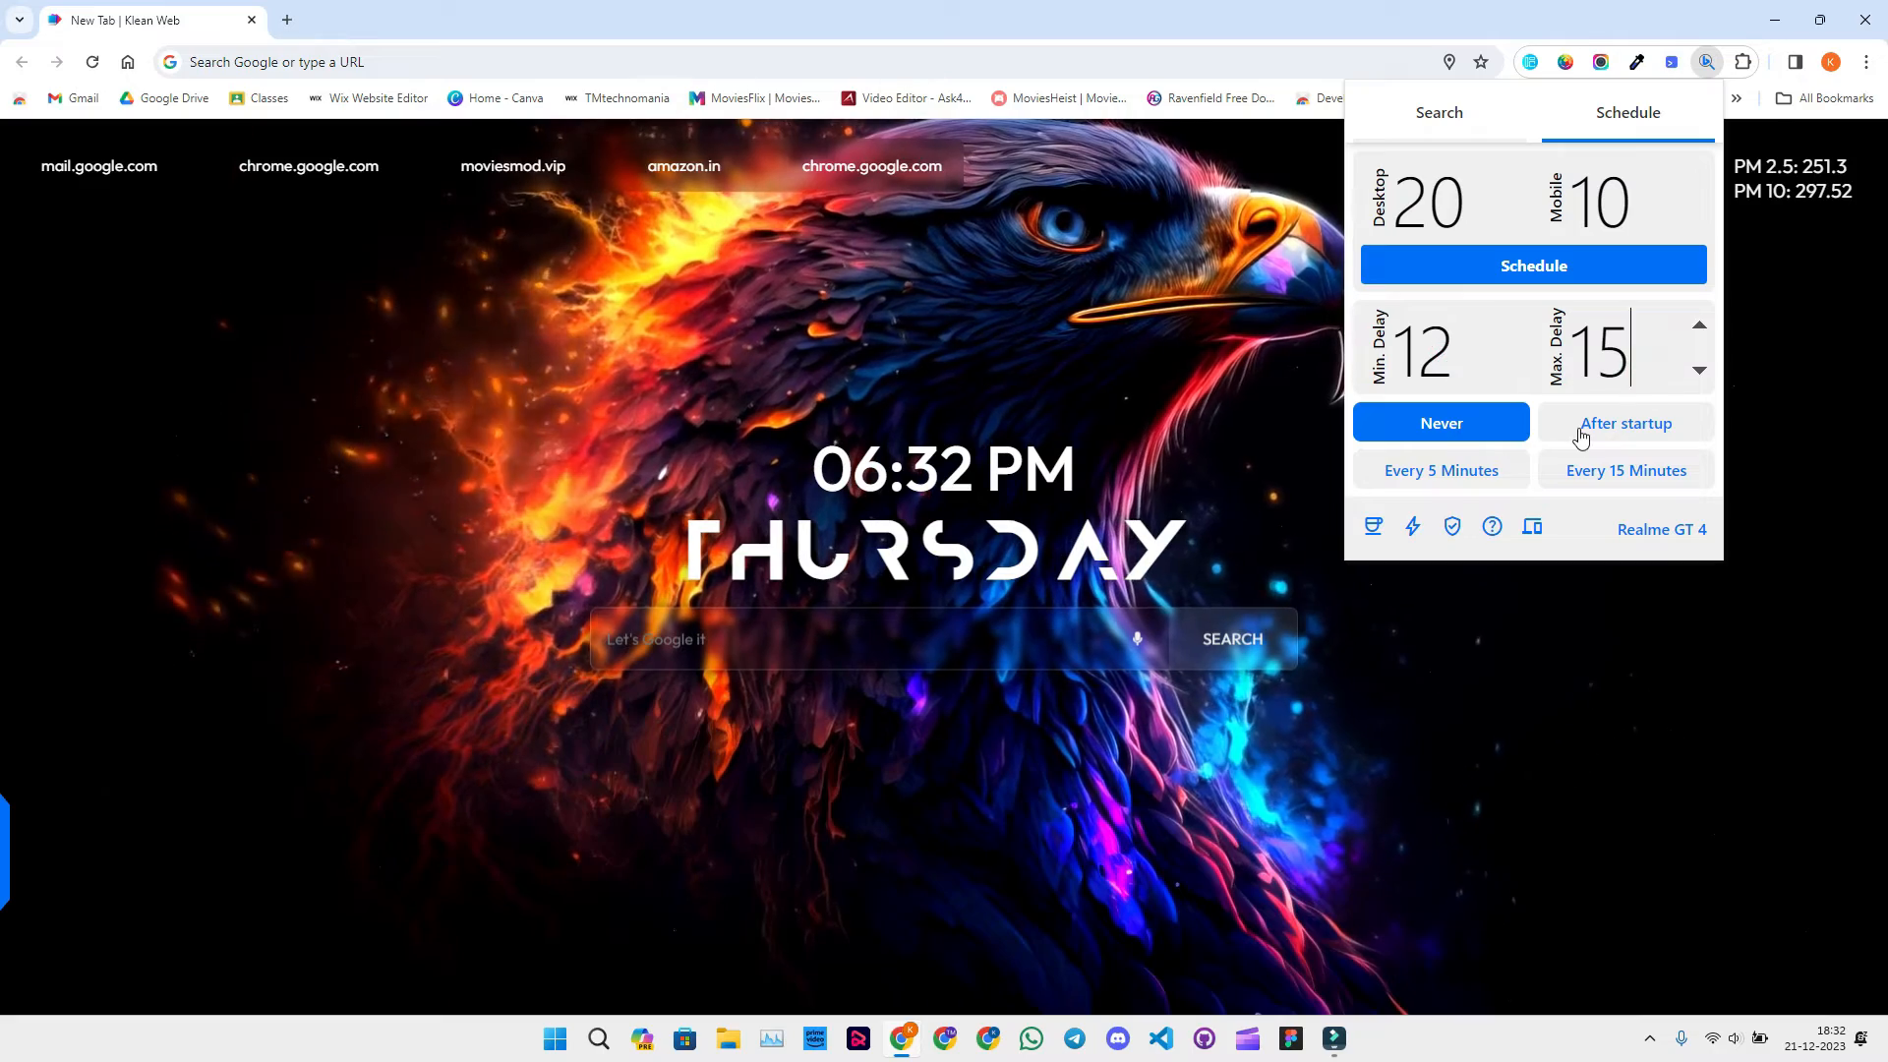
click(1437, 112)
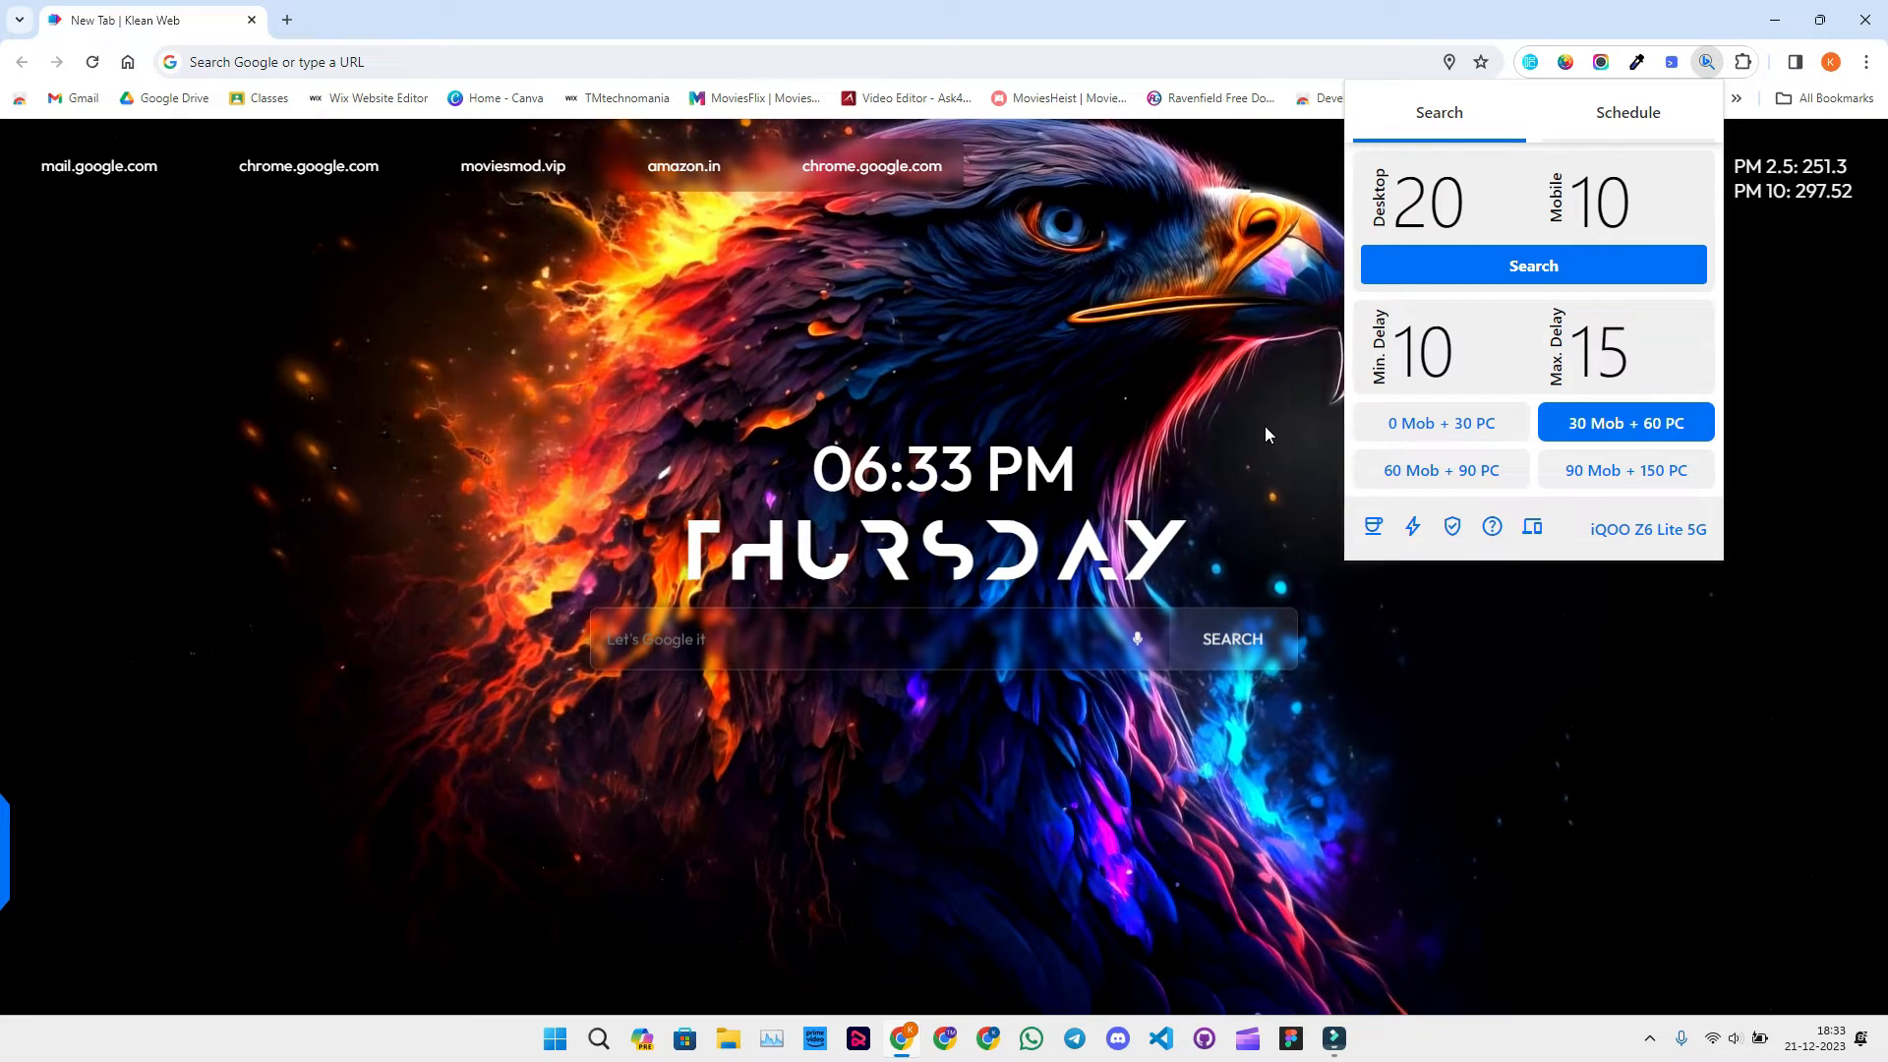
Search Google for 'best rewards automator chrome extension' and preview results as the emulated mobile device.
text(best rewards automator chrome extension)
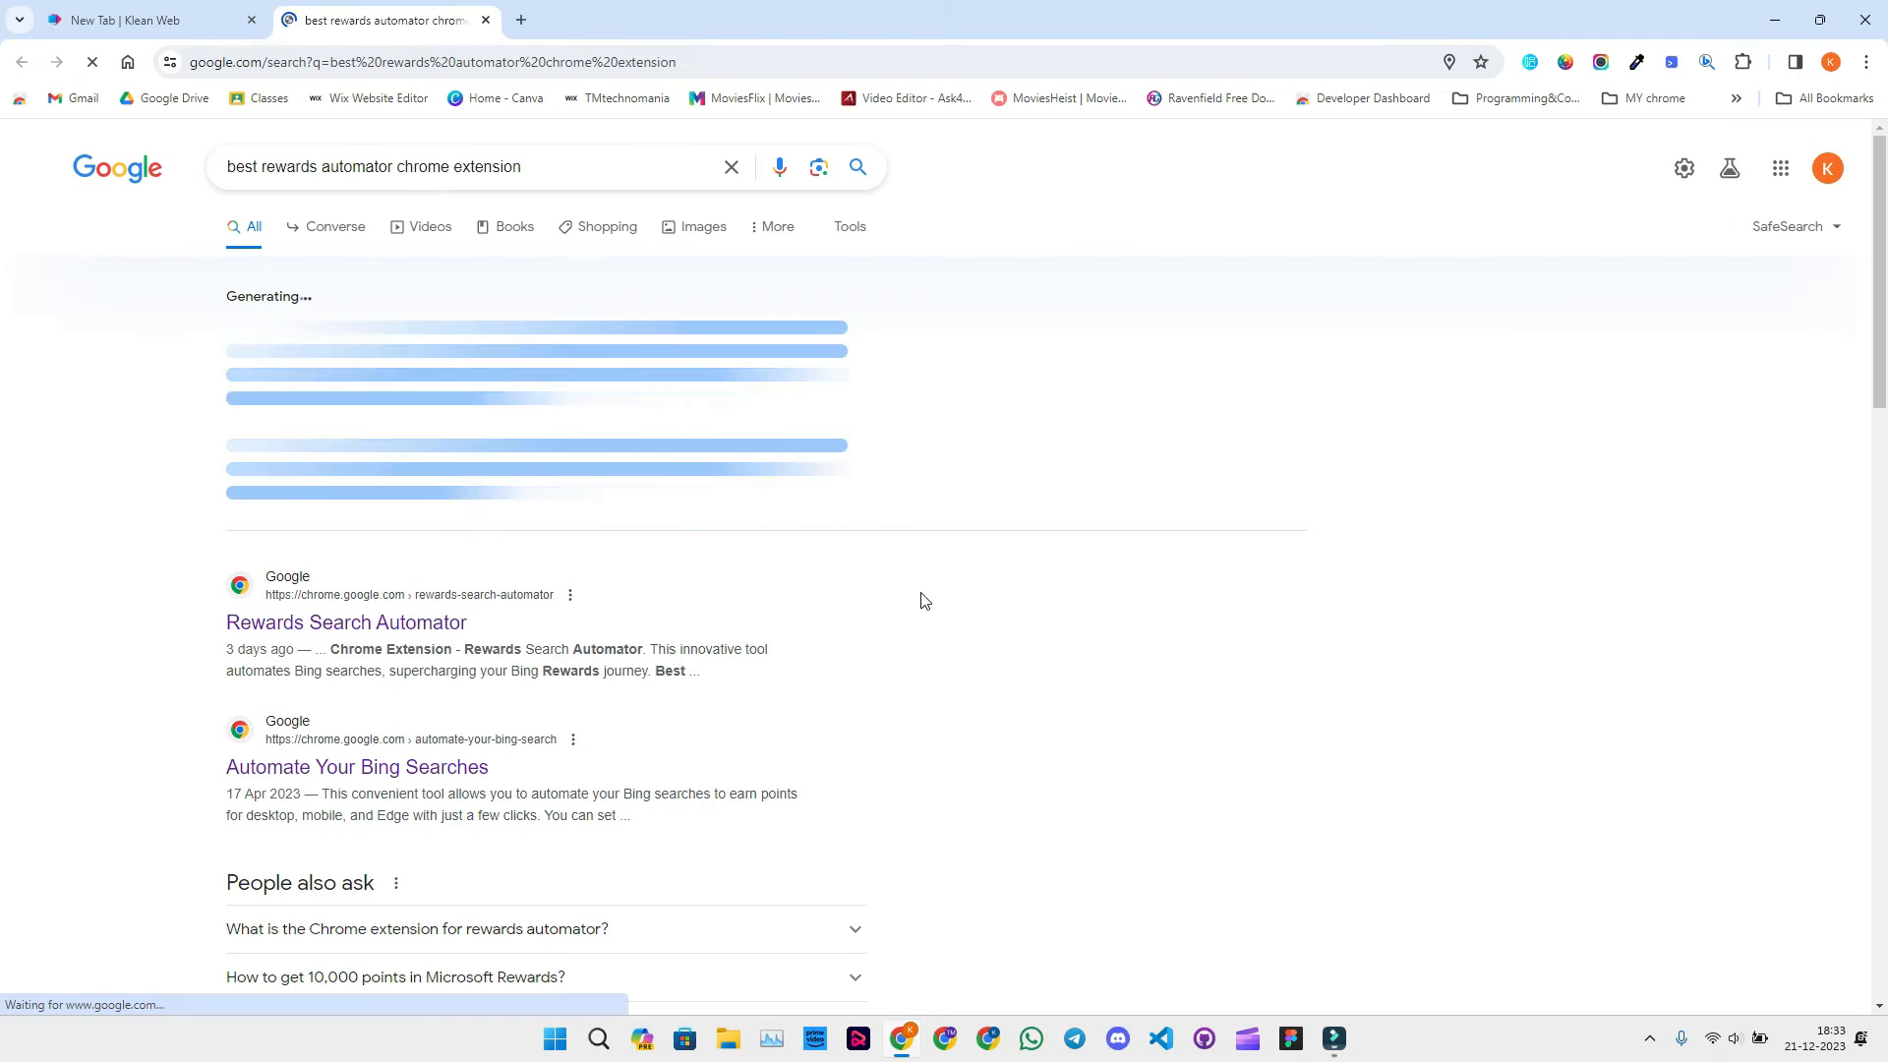
click(1705, 61)
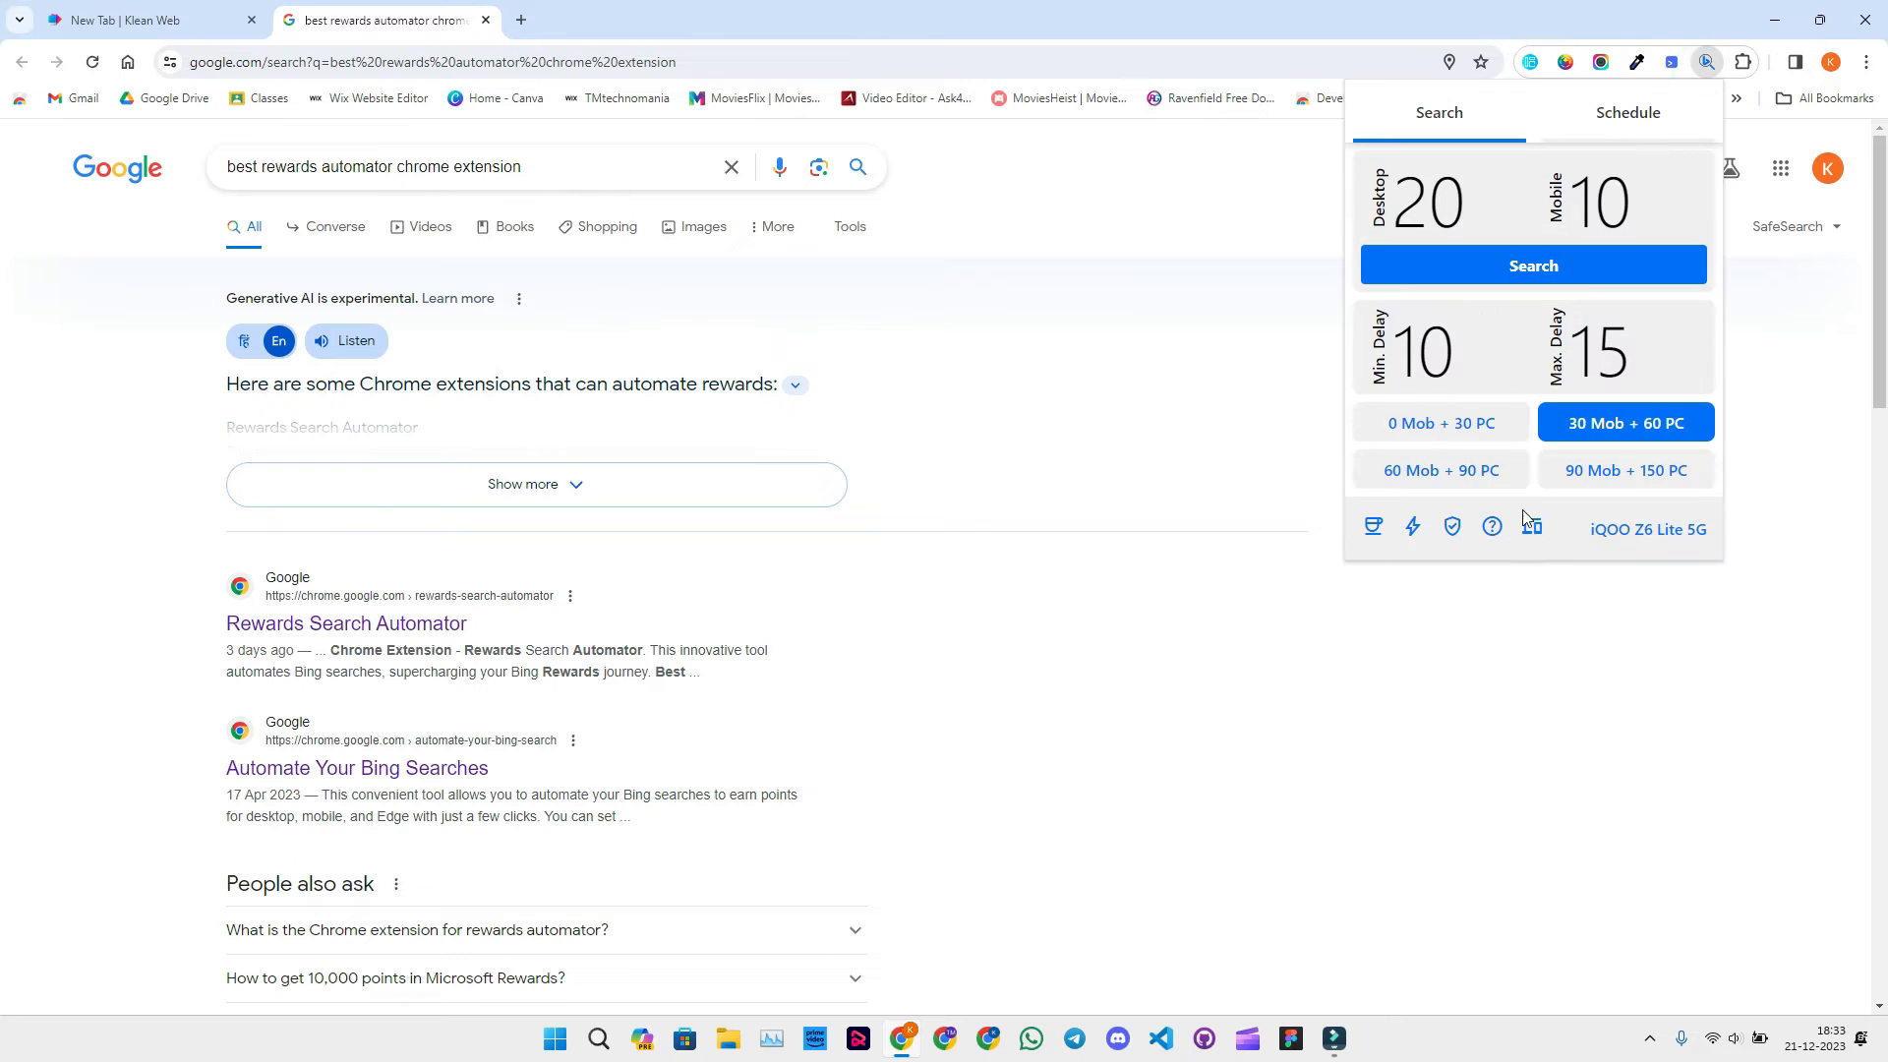
click(1532, 266)
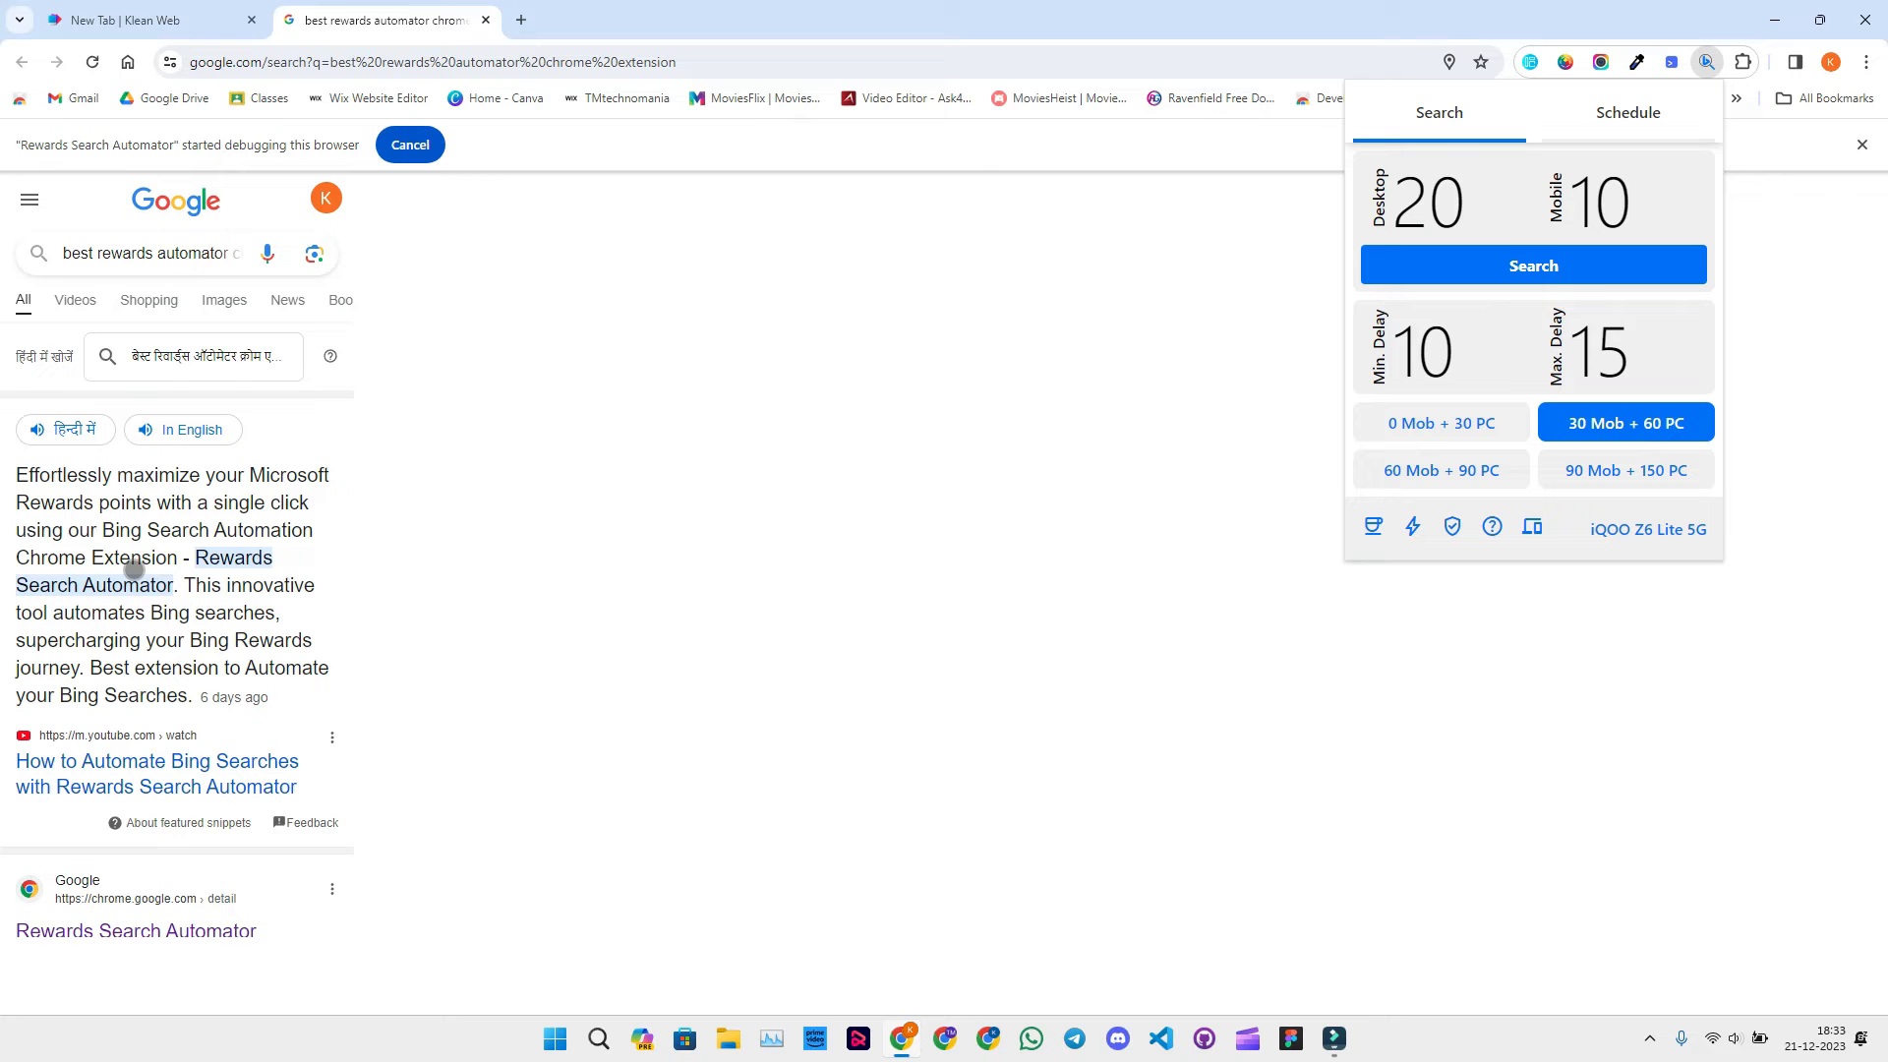
mouse_move(171, 614)
text(3)
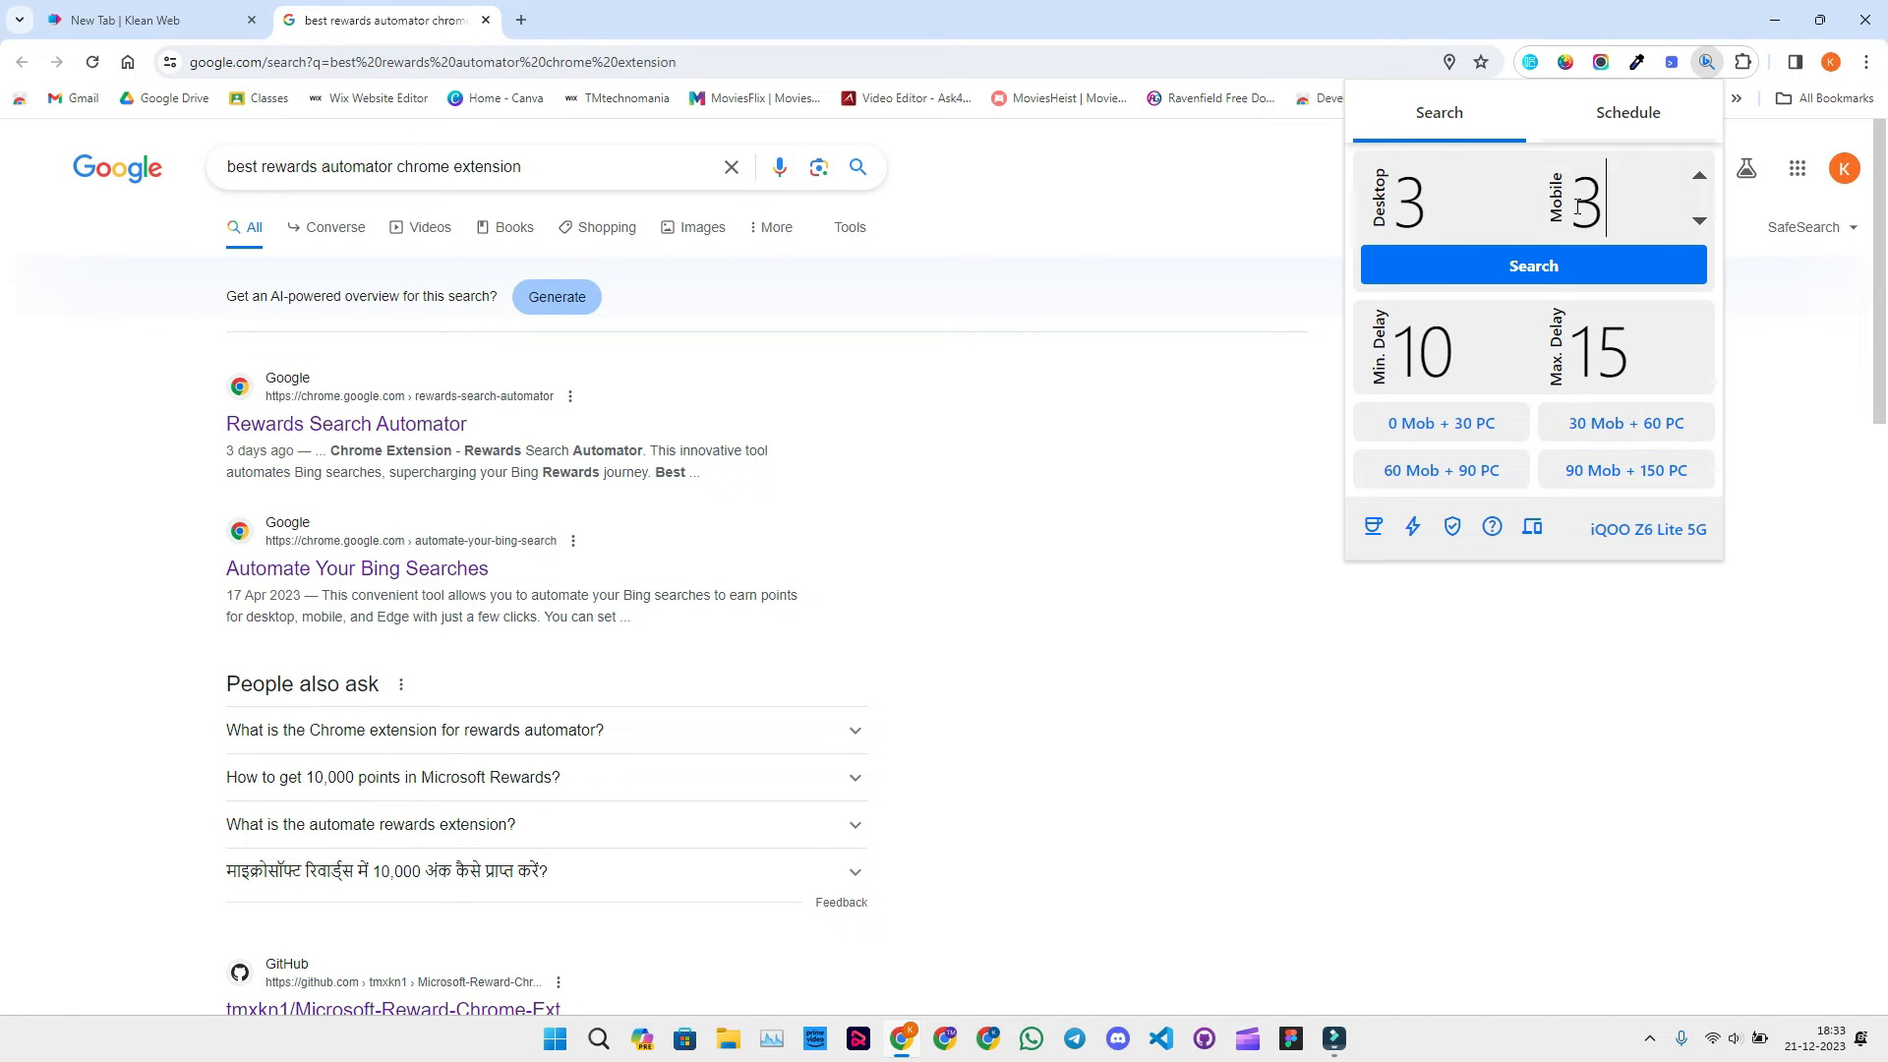
Start the automated Bing searches with 3 desktop and 3 mobile searches set.
click(1532, 266)
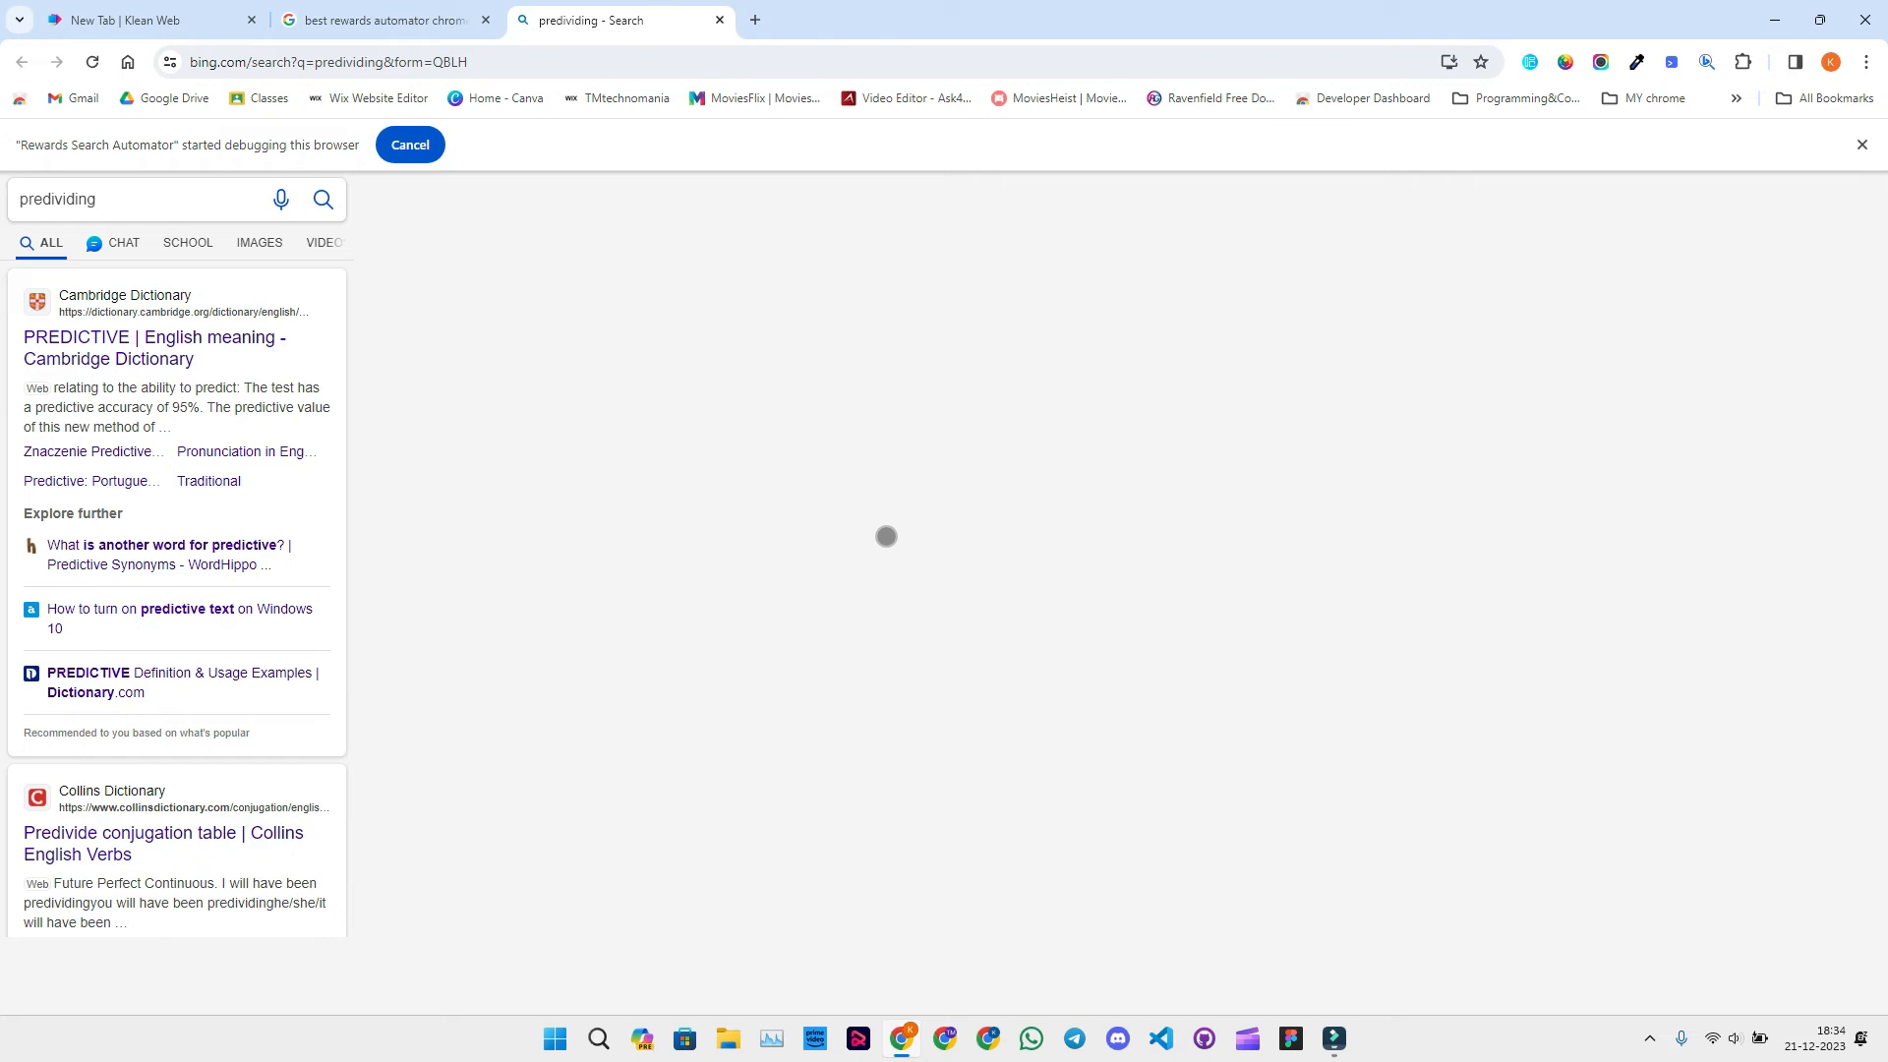
Let Bing run random queries 'monoservice' and 'unroutinely', then reopen the extension panel showing 3 and 3.
text(monoservice)
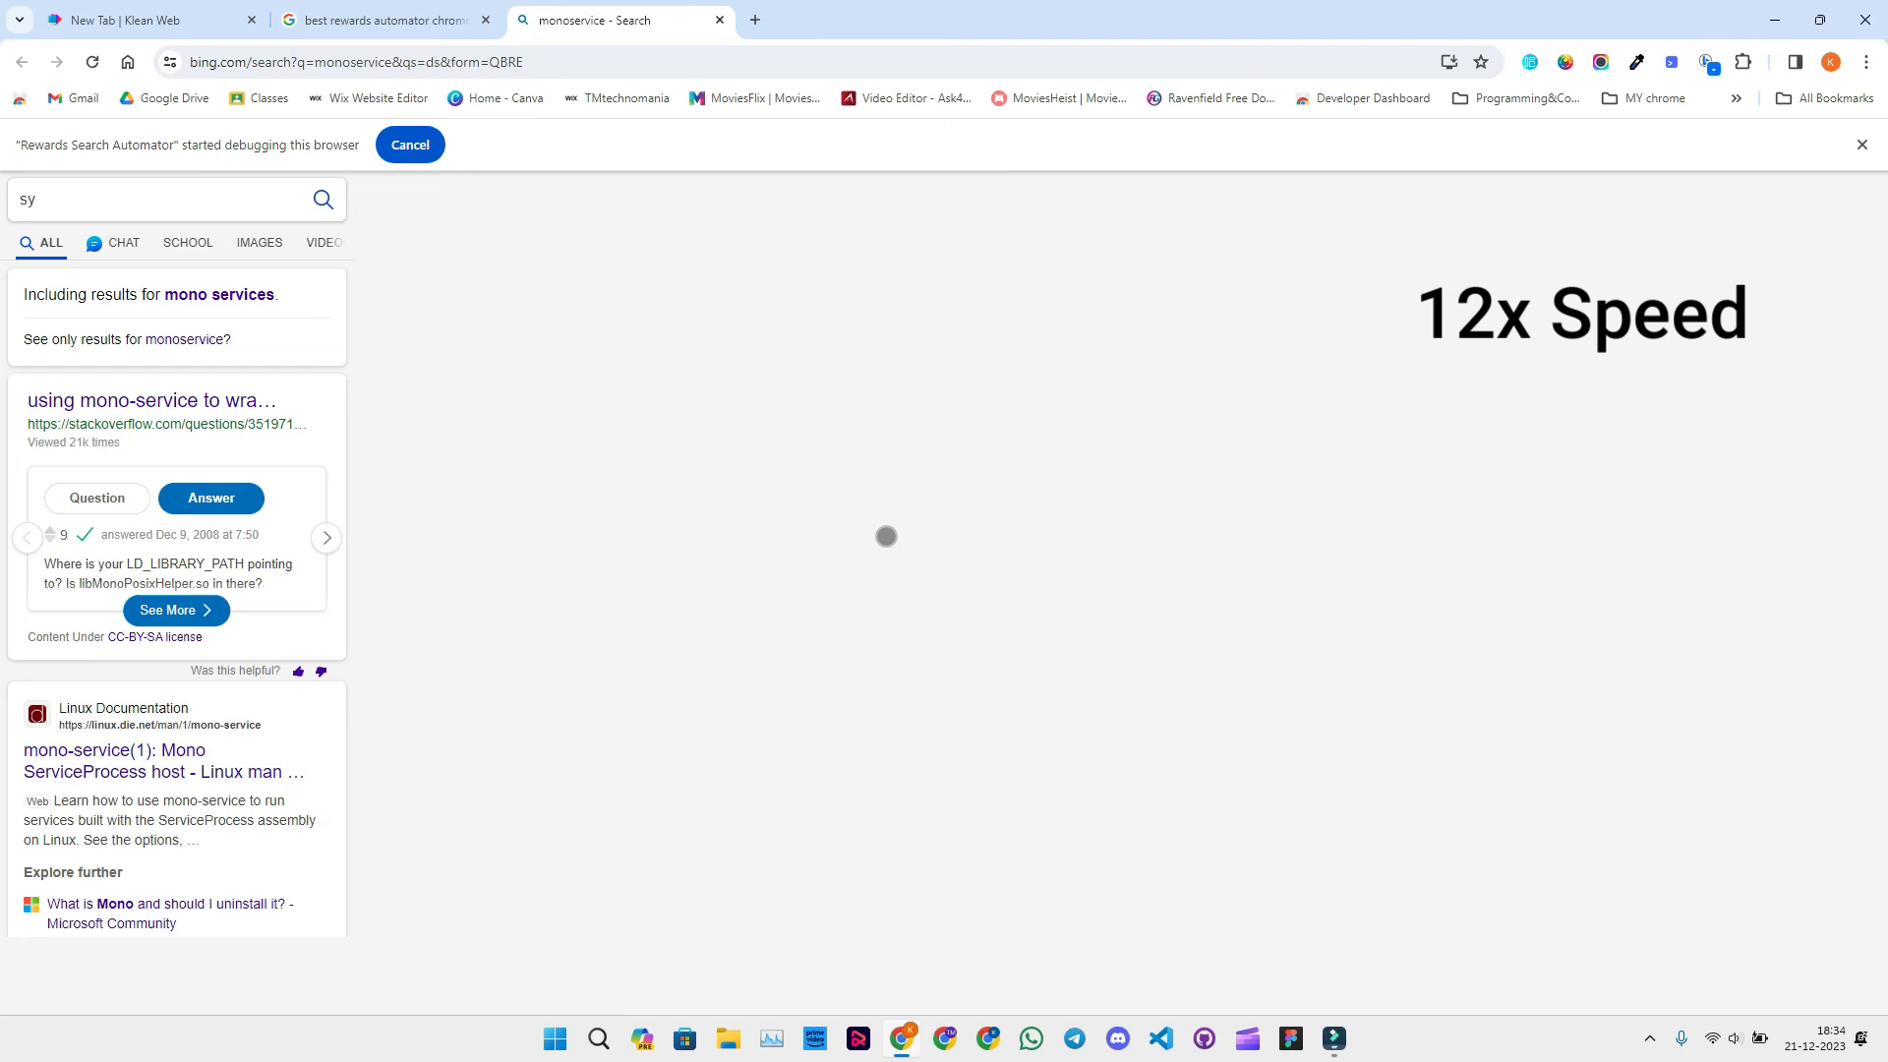
text(unroutinely)
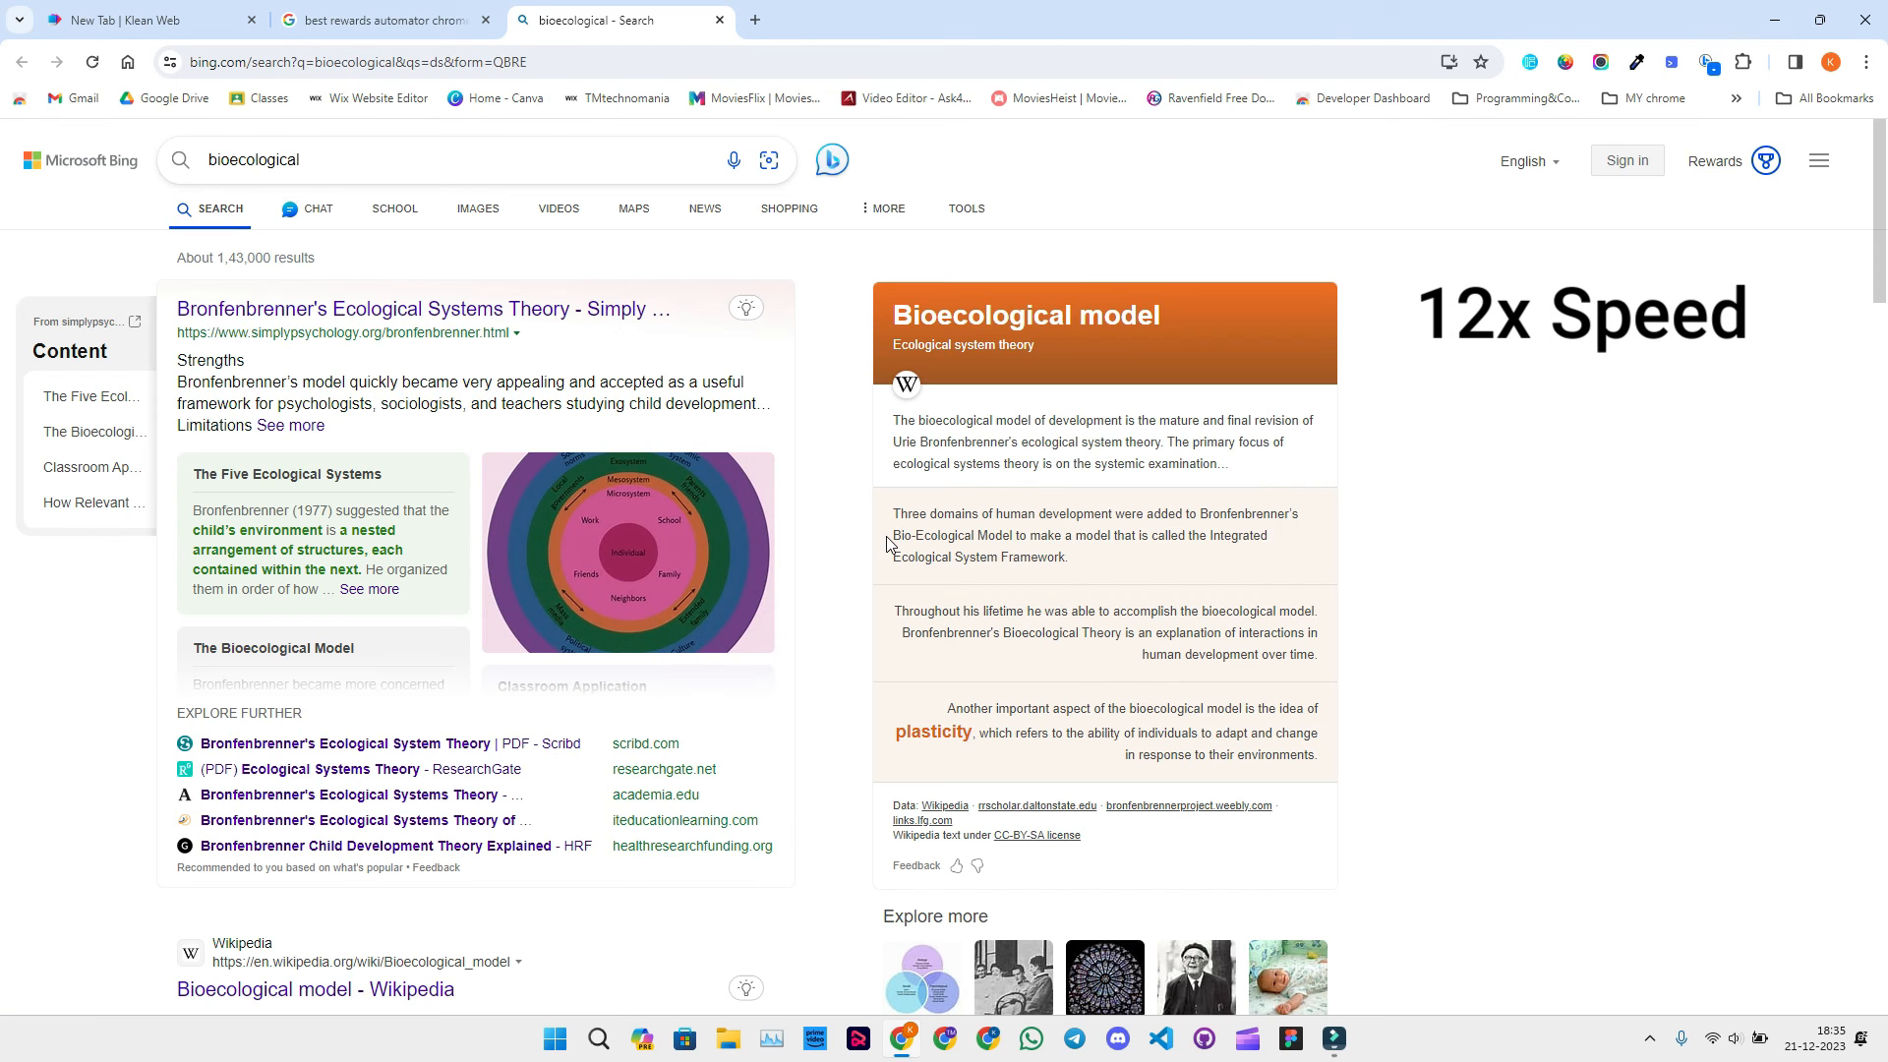
click(1703, 61)
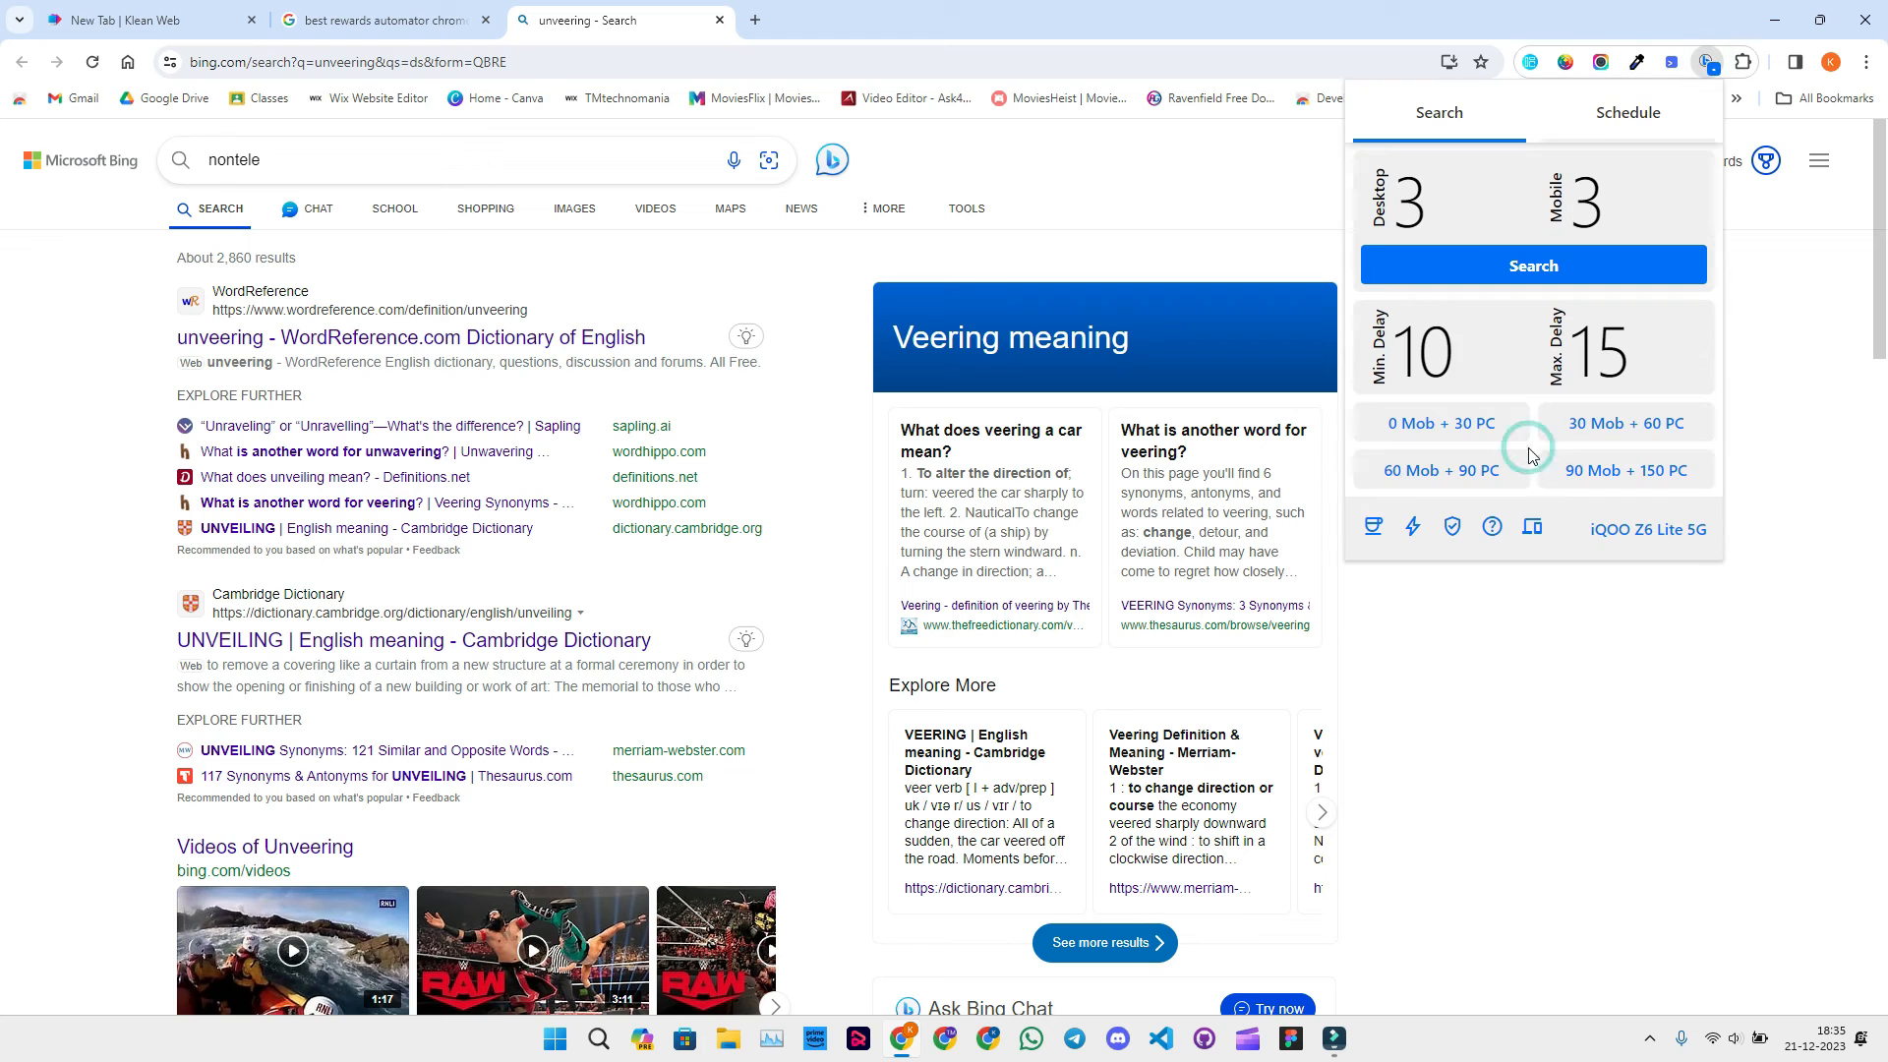